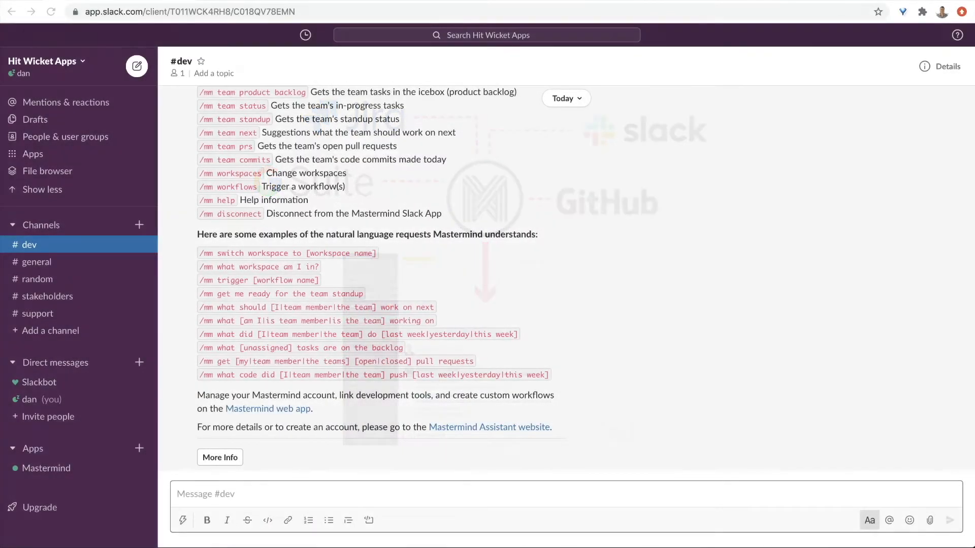
# - Run /mm standup in #dev and scroll through Mastermind's standup report
pyautogui.write('/mm standup')
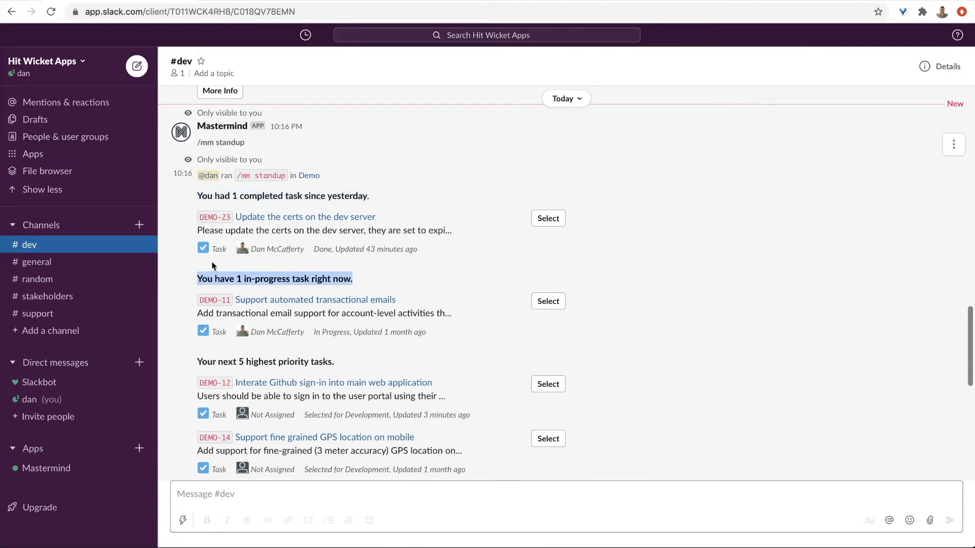
pyautogui.scroll(-3)
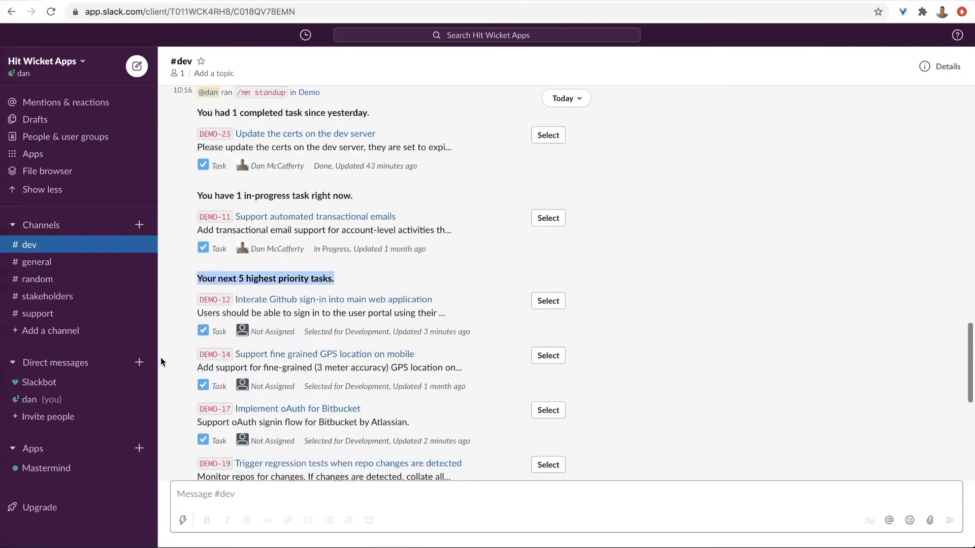
pyautogui.scroll(-3)
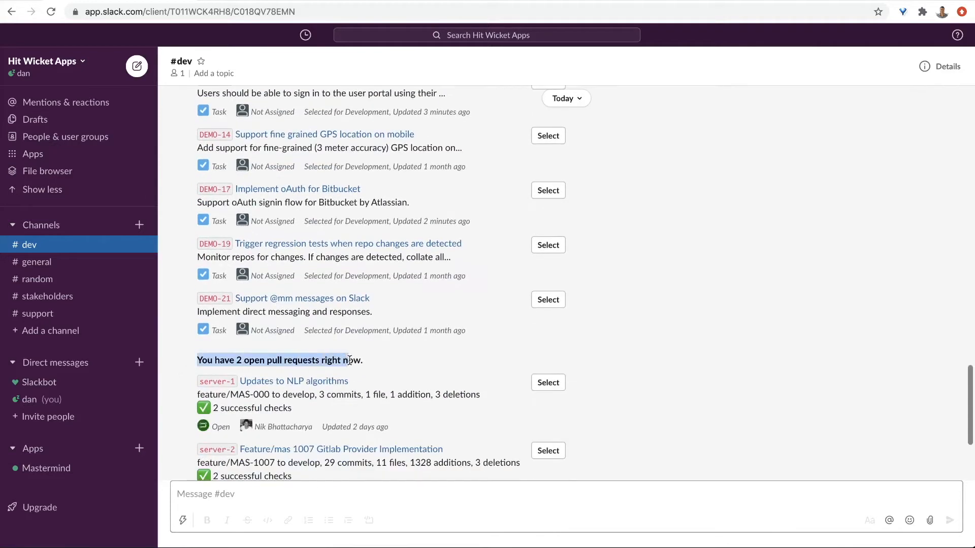
pyautogui.scroll(-3)
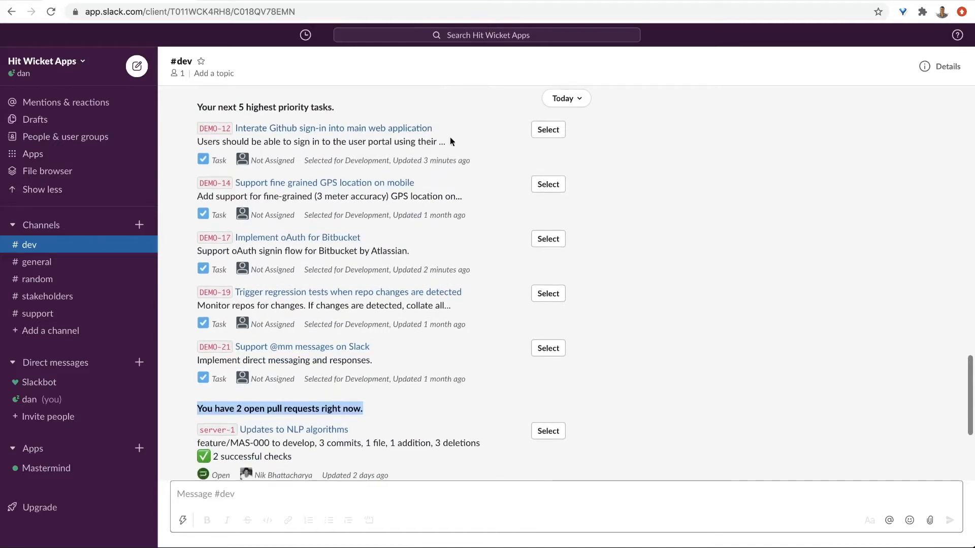
# - Assign task DEMO-12 to yourself and submit the action
pyautogui.click(547, 129)
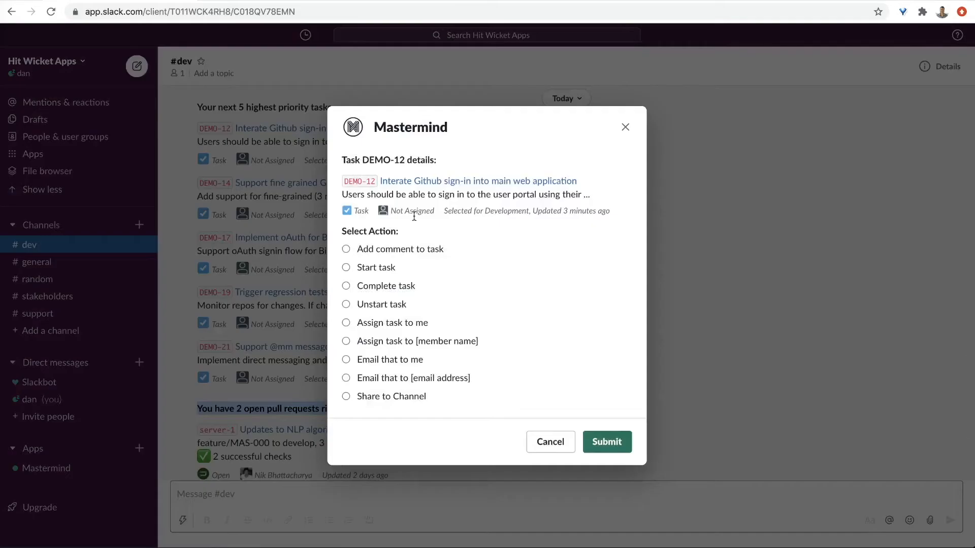
pyautogui.click(346, 322)
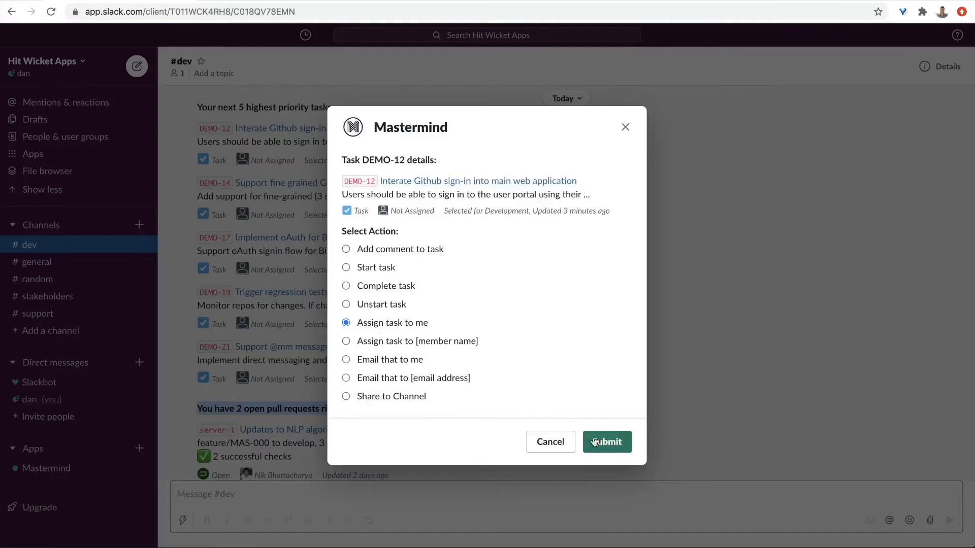
pyautogui.click(605, 442)
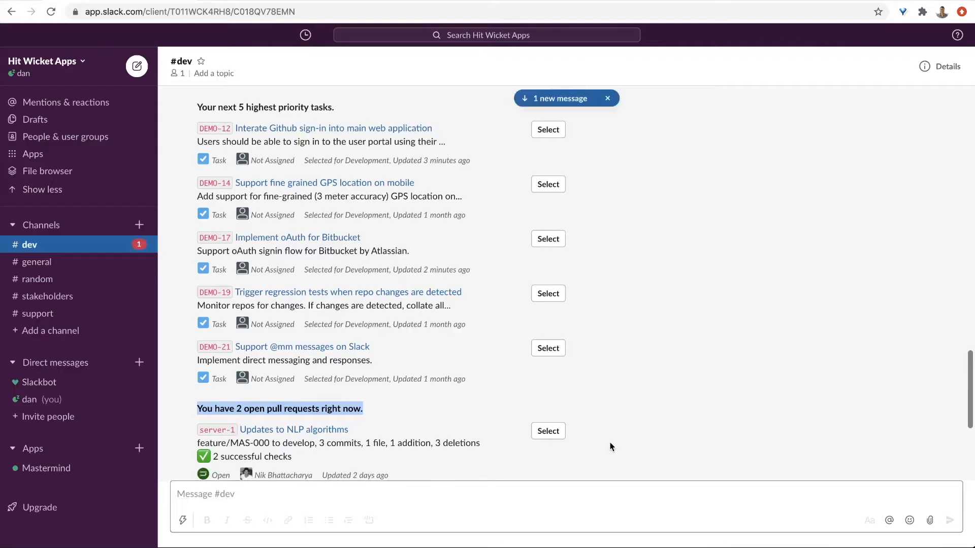
# - Request the next five highest-priority tasks from Mastermind with /mm next
pyautogui.scroll(-3)
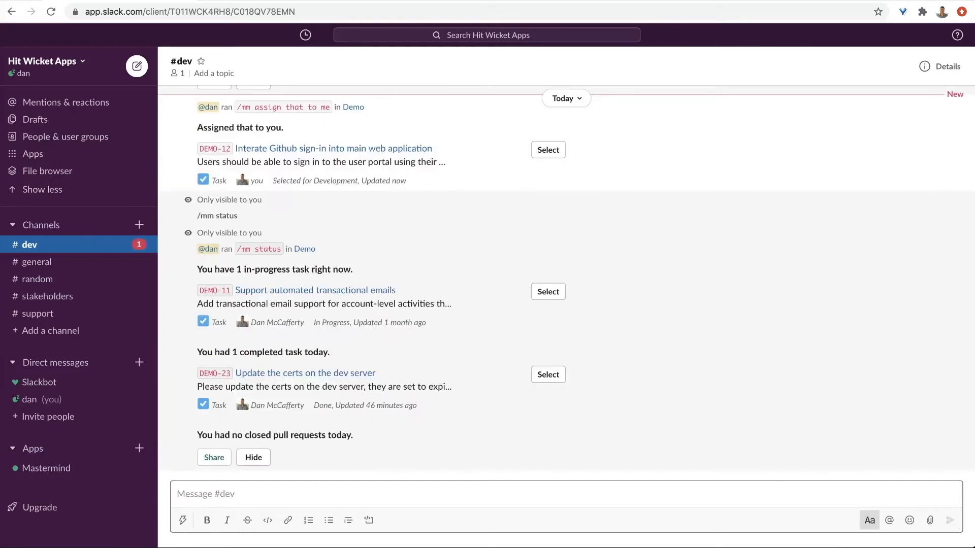
pyautogui.write('/mm next')
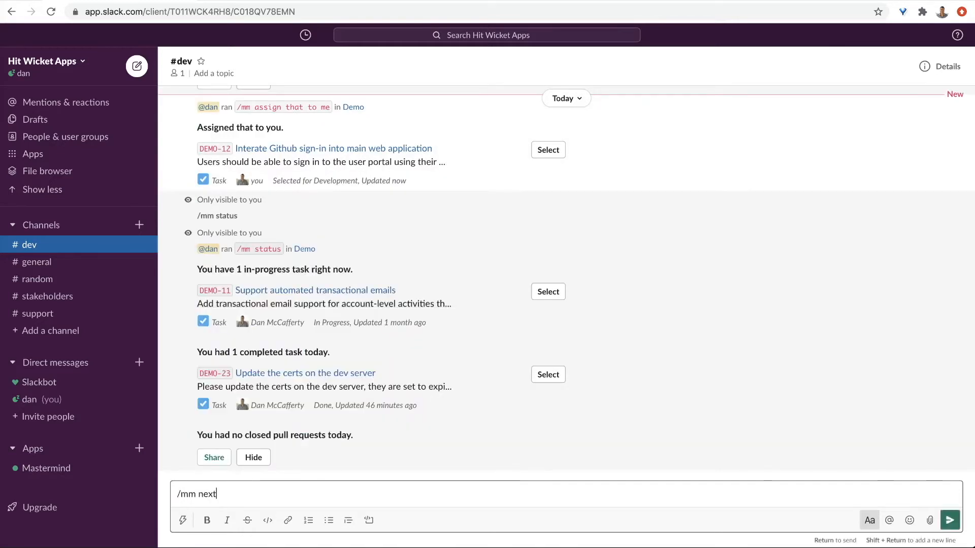
pyautogui.press('Return')
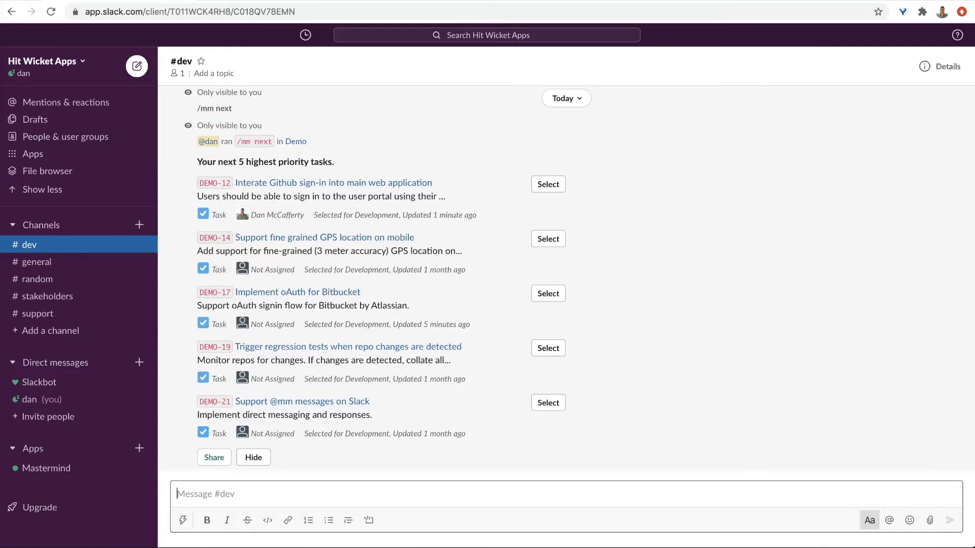
# - Send /mm team status, review the results, then list the team's open PRs with /mm team prs
pyautogui.write('/mm team st')
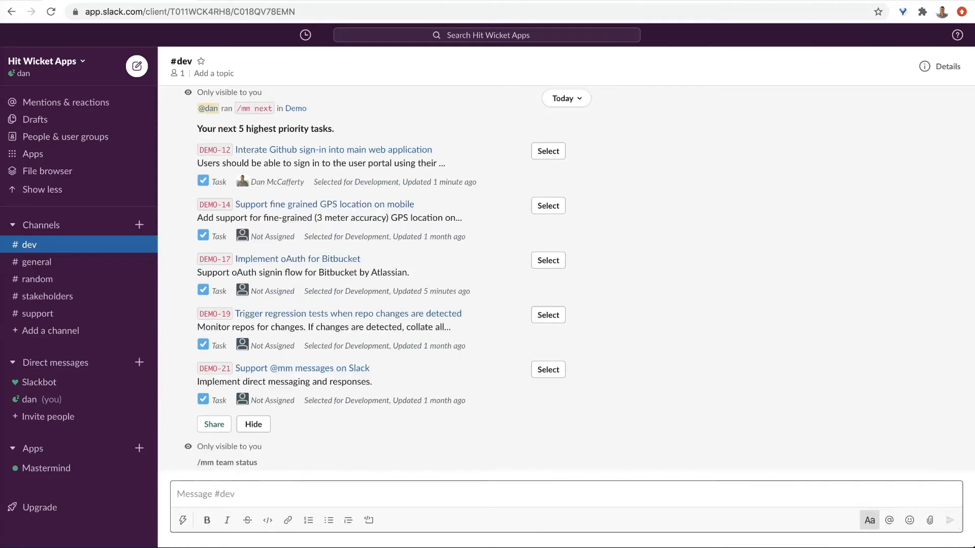
pyautogui.scroll(-3)
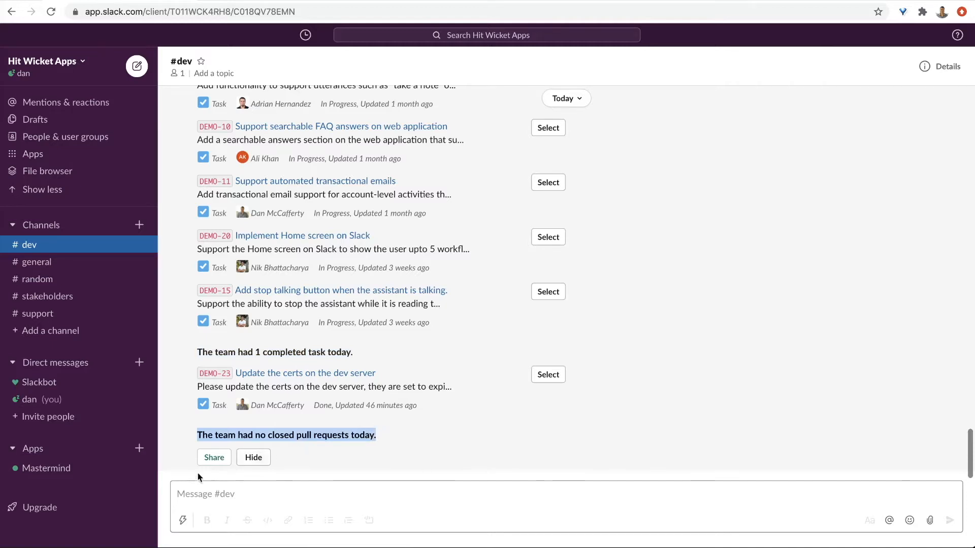
pyautogui.write('/mm team prs')
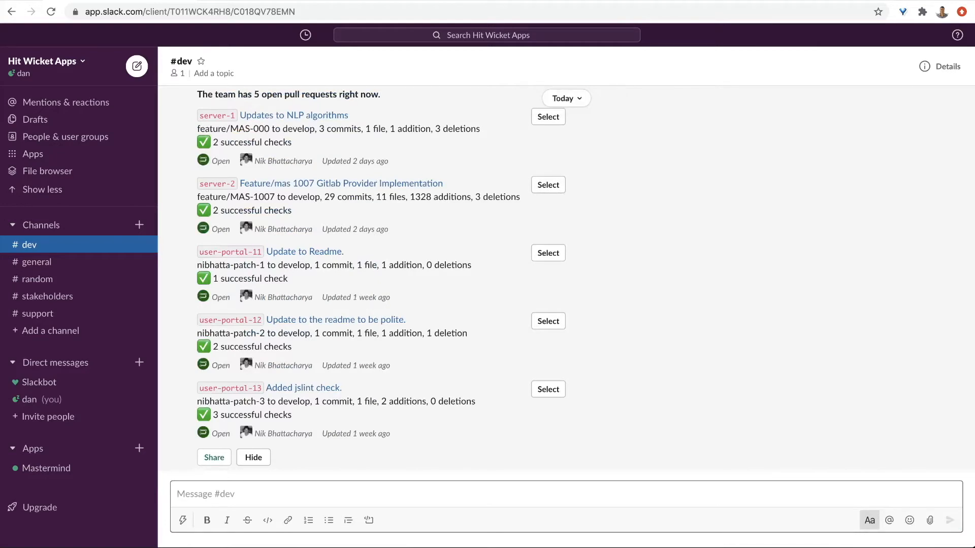
# - Ask Mastermind for completed tasks and Ali's current work, then view all workflows on the web
pyautogui.write('/')
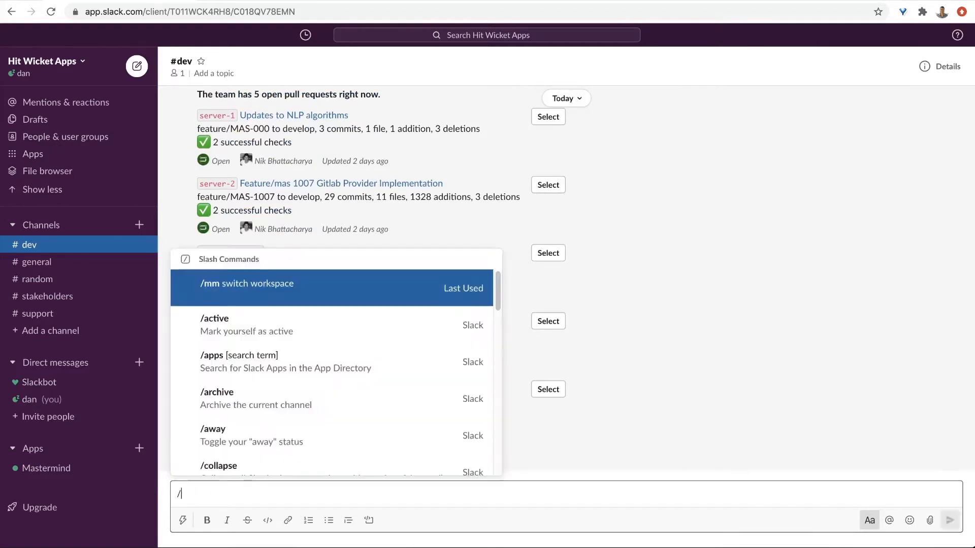
pyautogui.write('mm what tasks were completed')
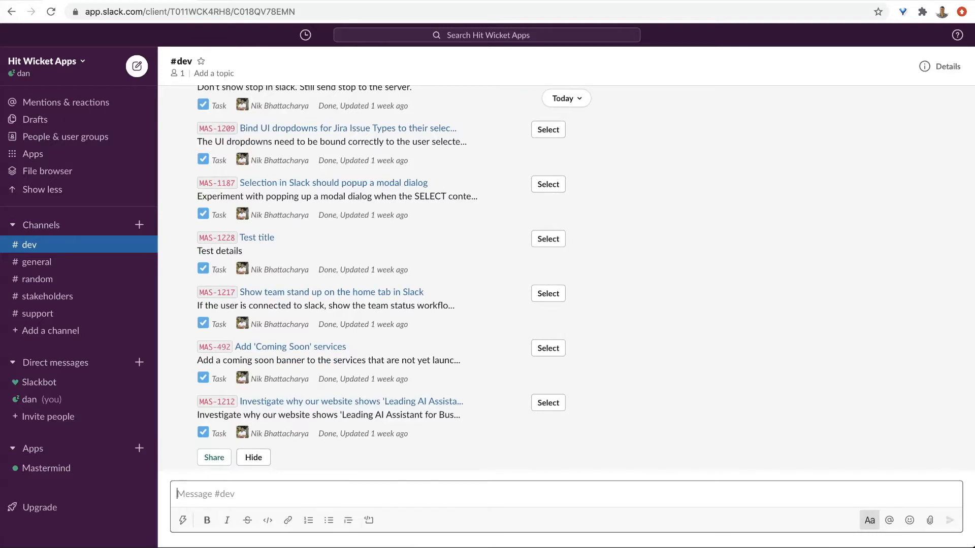
pyautogui.write('/mm what is ali wor')
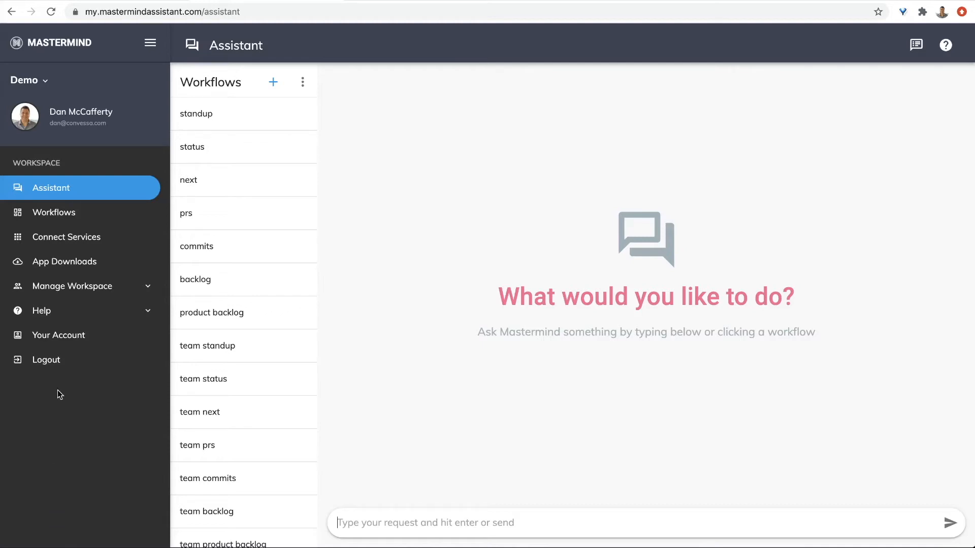
pyautogui.click(54, 212)
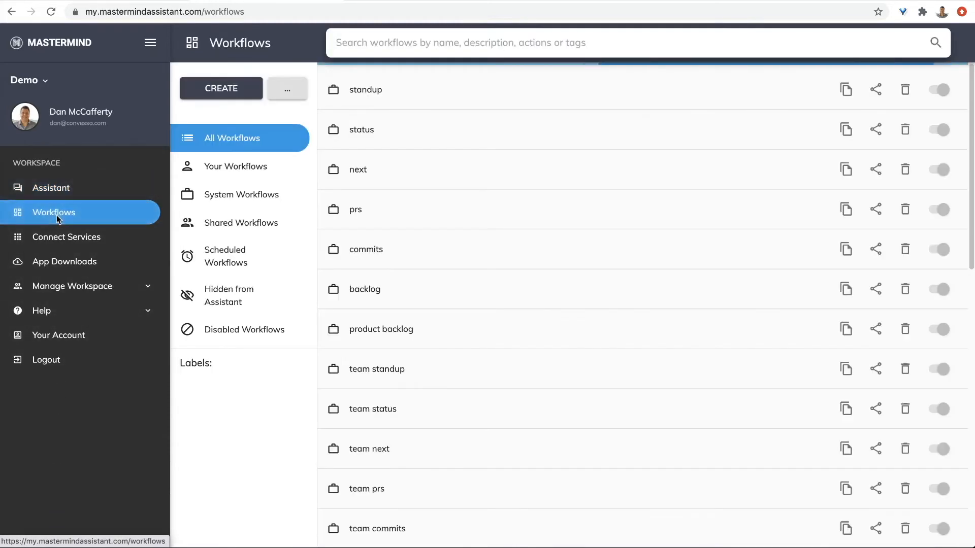
pyautogui.scroll(-3)
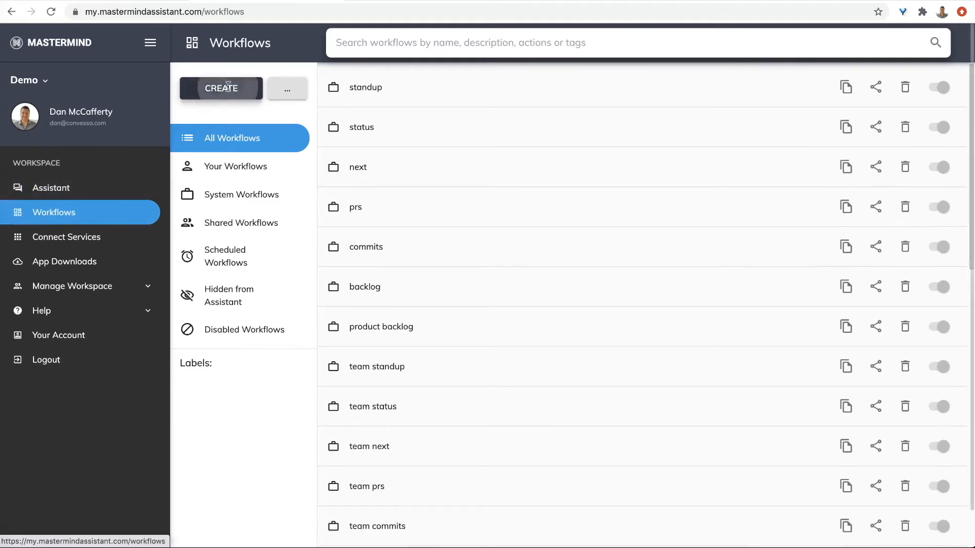
# - Create a workflow 'What happened since yesterday' with the command 'team commits since yesterday'
pyautogui.click(221, 88)
pyautogui.write('What ha')
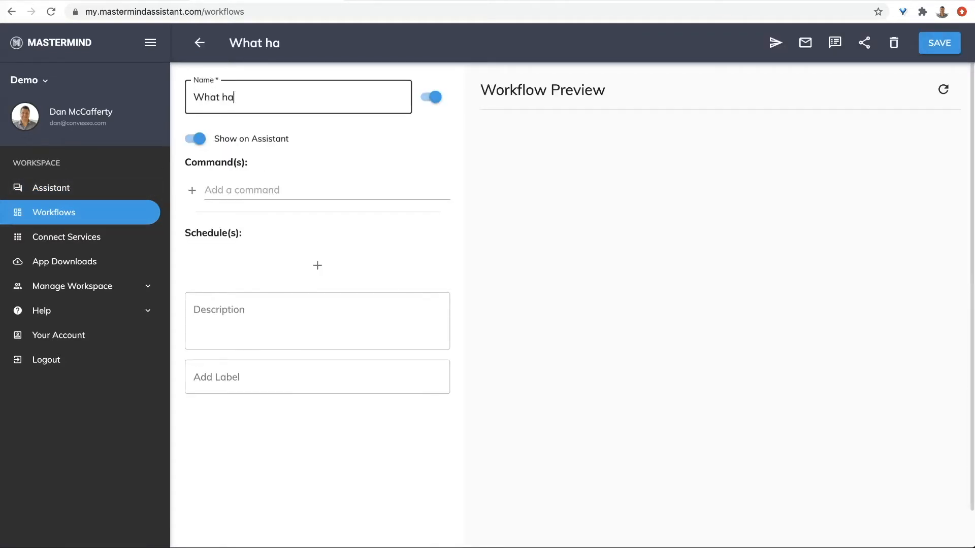
pyautogui.write('ppened since yes')
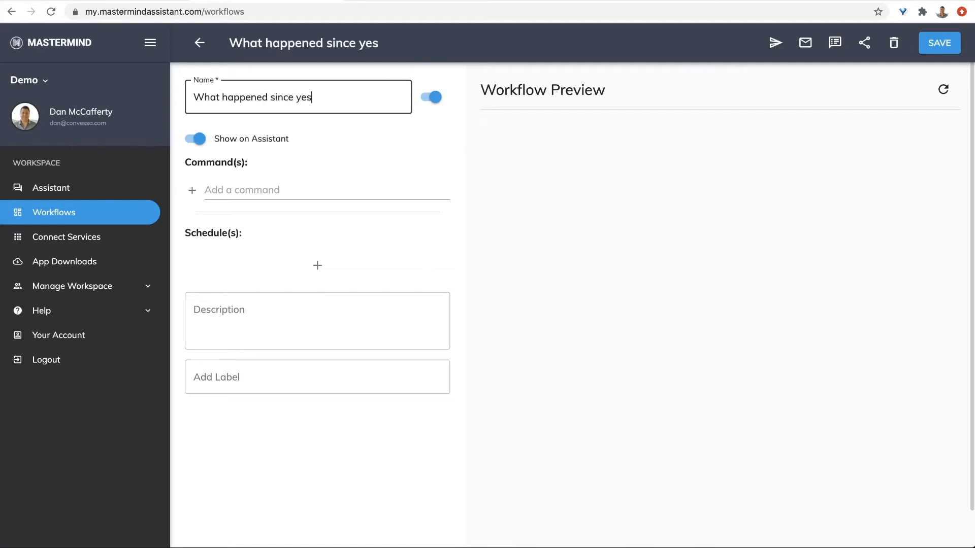
pyautogui.write('terday')
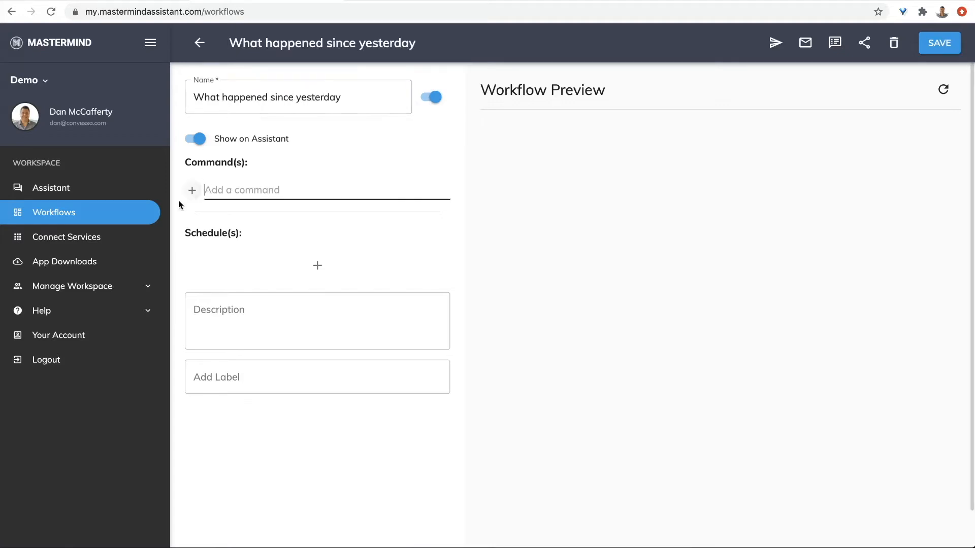
pyautogui.write('team commits since yesterday')
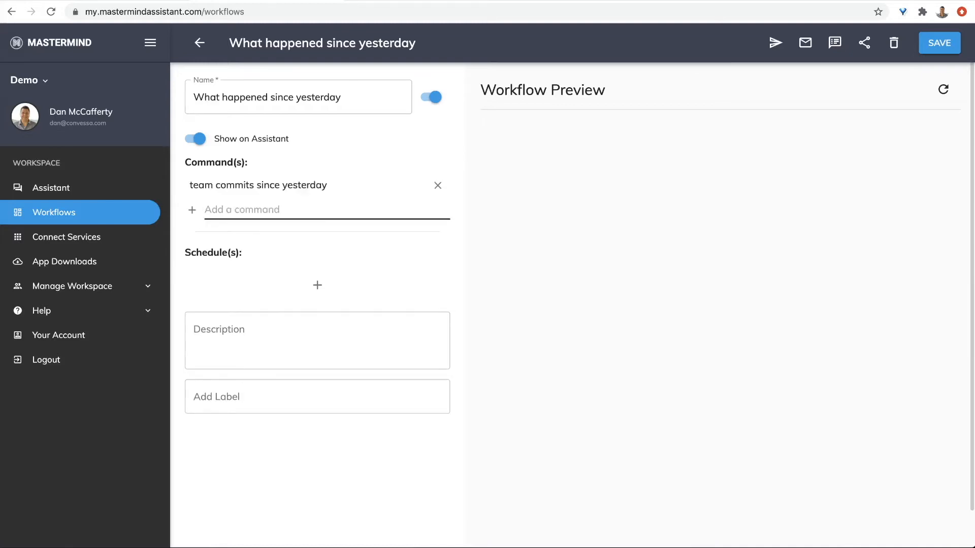
# - Add 'team tasks completed since yesterday', refresh the preview, and send it to Slack
pyautogui.write('team tasks')
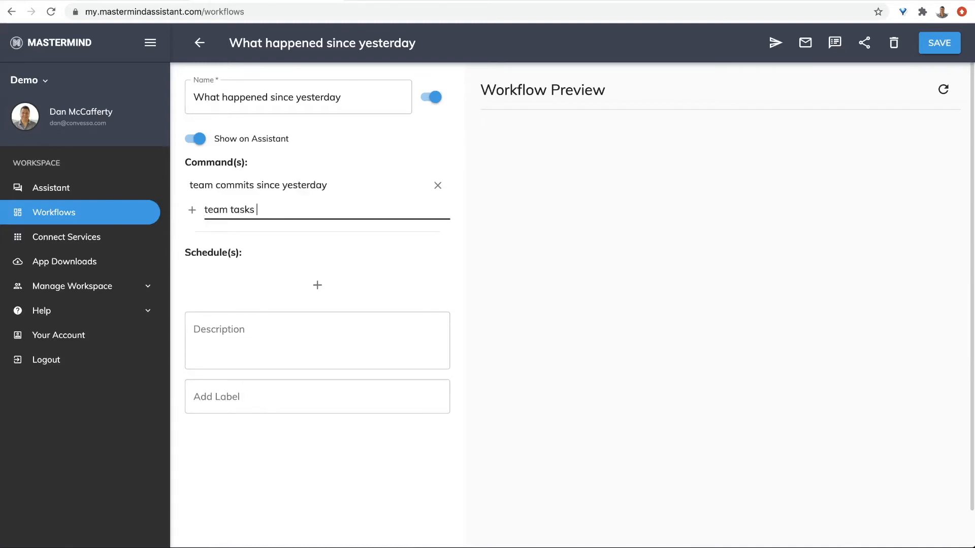
pyautogui.write('completed since yesterday')
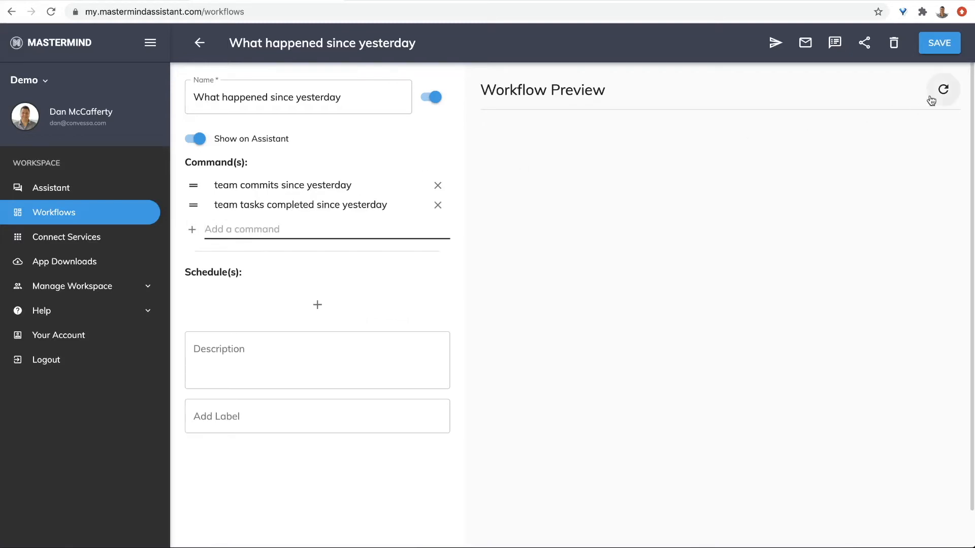
pyautogui.click(944, 90)
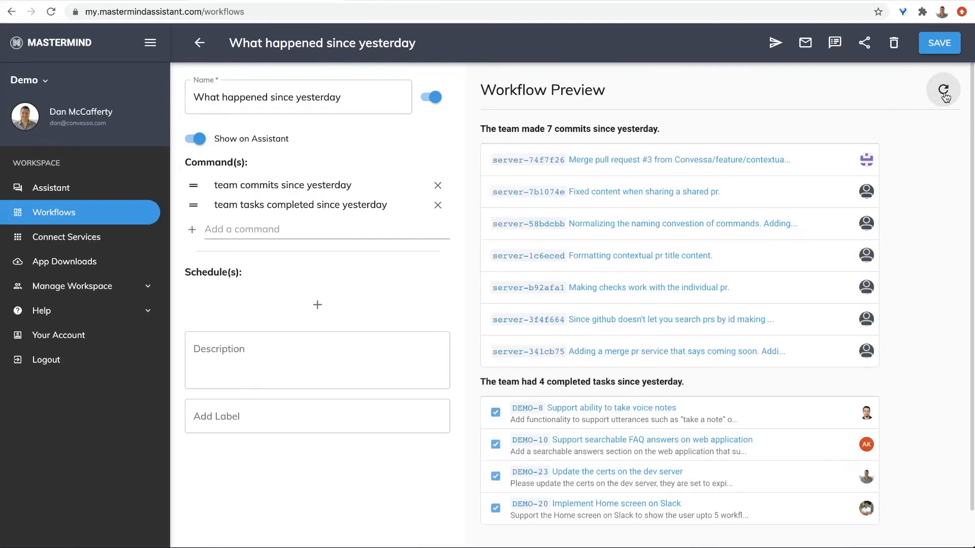
pyautogui.click(938, 42)
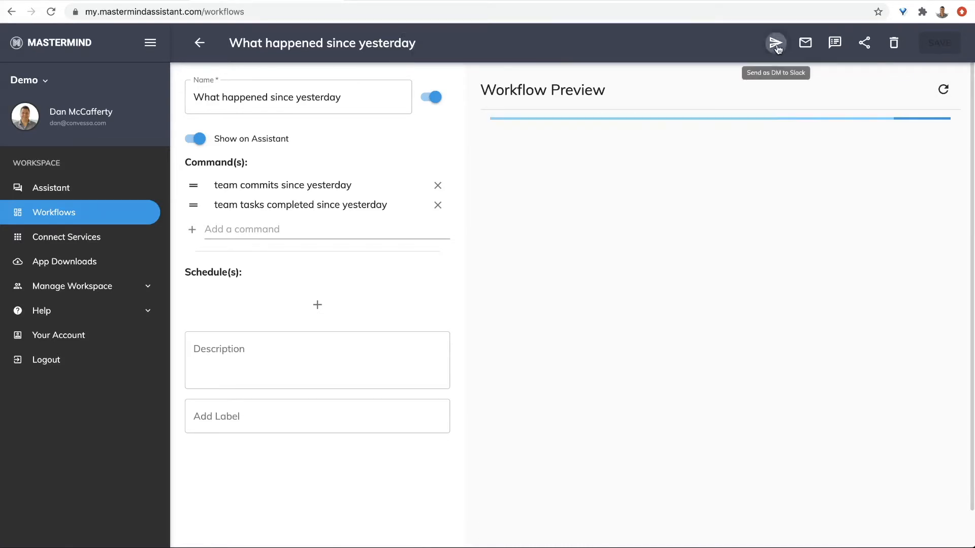
# - Send the 'What happened since yesterday' report to yourself as a Slack DM
pyautogui.click(775, 42)
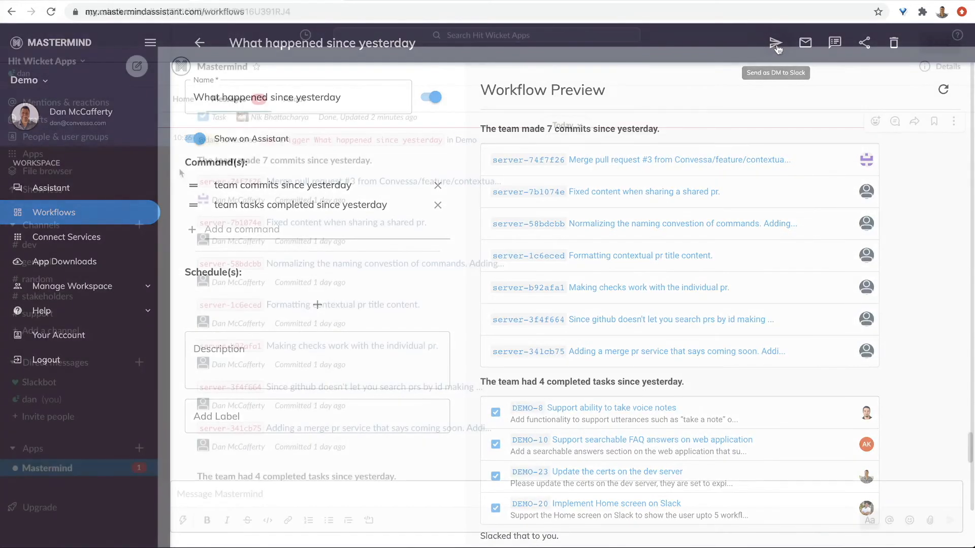
pyautogui.click(776, 42)
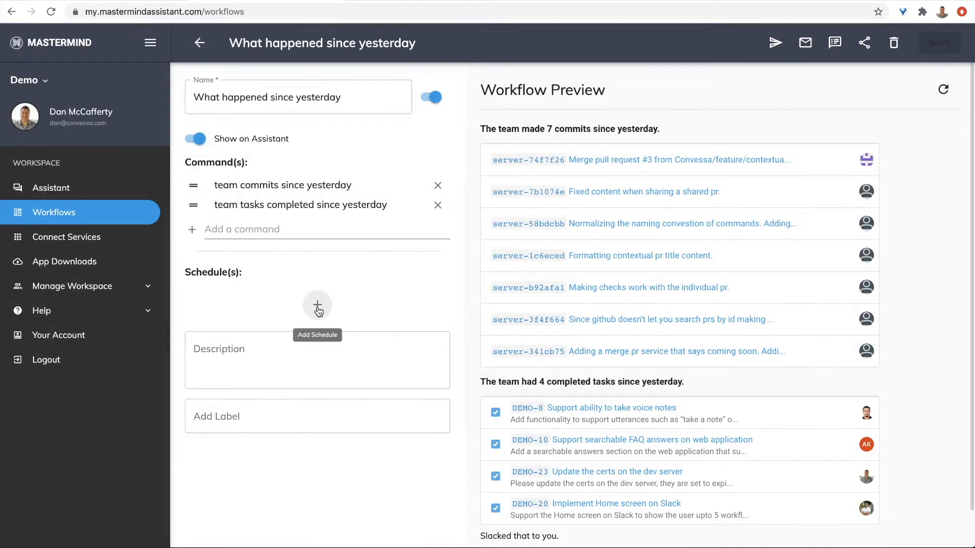
# - Open and close the Workflow Schedule dialog, then begin a blank new workflow
pyautogui.click(317, 305)
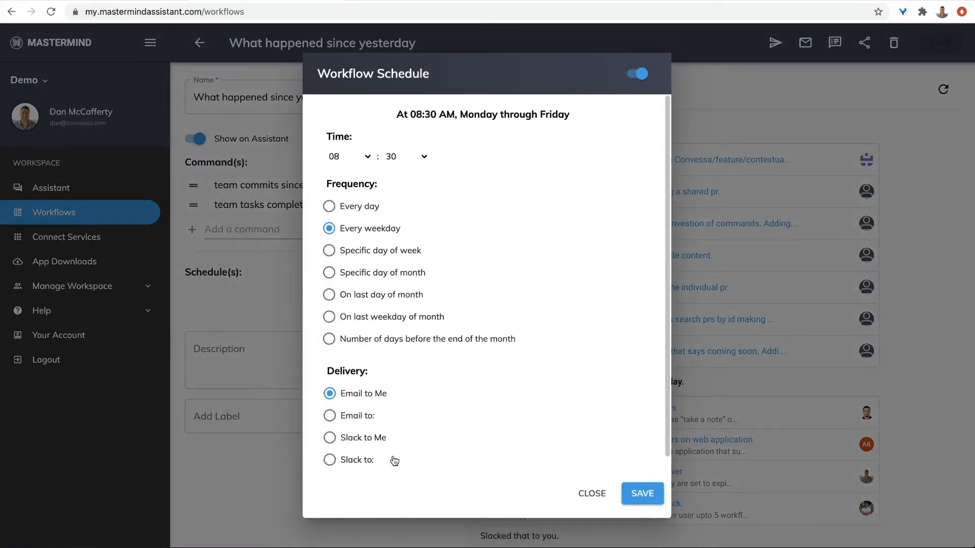
pyautogui.click(591, 494)
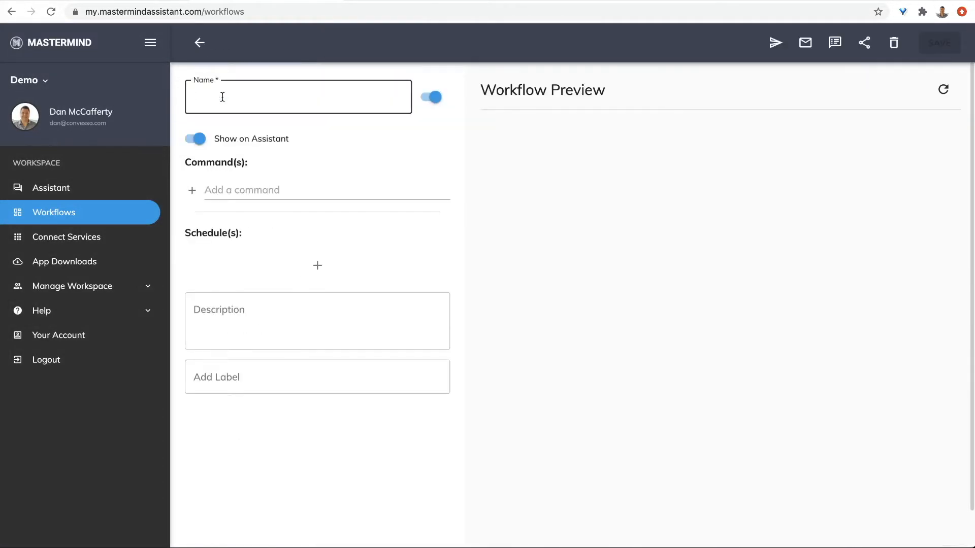
# - Name the workflow 'Review PRs Reminder' with an 'echo: <h3>Please review your pull requests.' command and 'option: My PRs'
pyautogui.write('Review PRs')
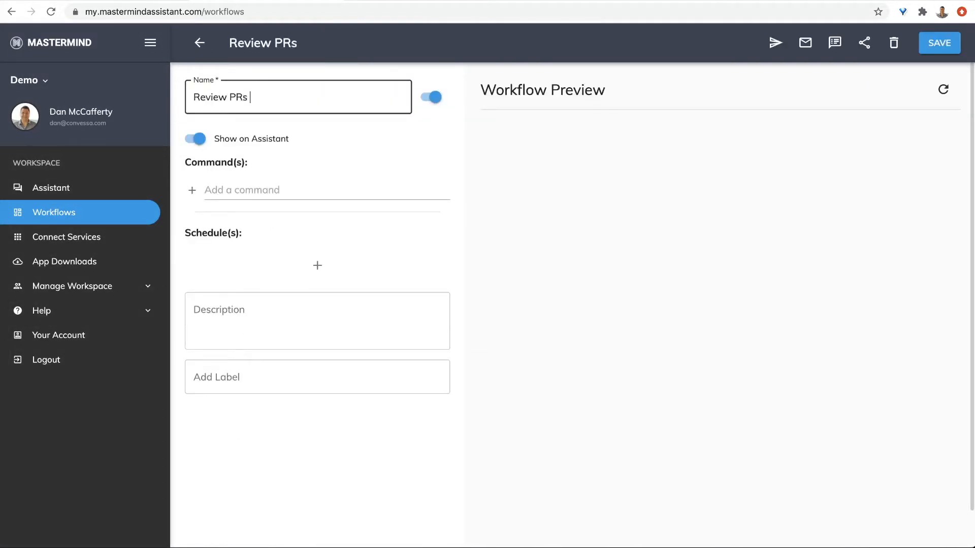
pyautogui.write('Reminder')
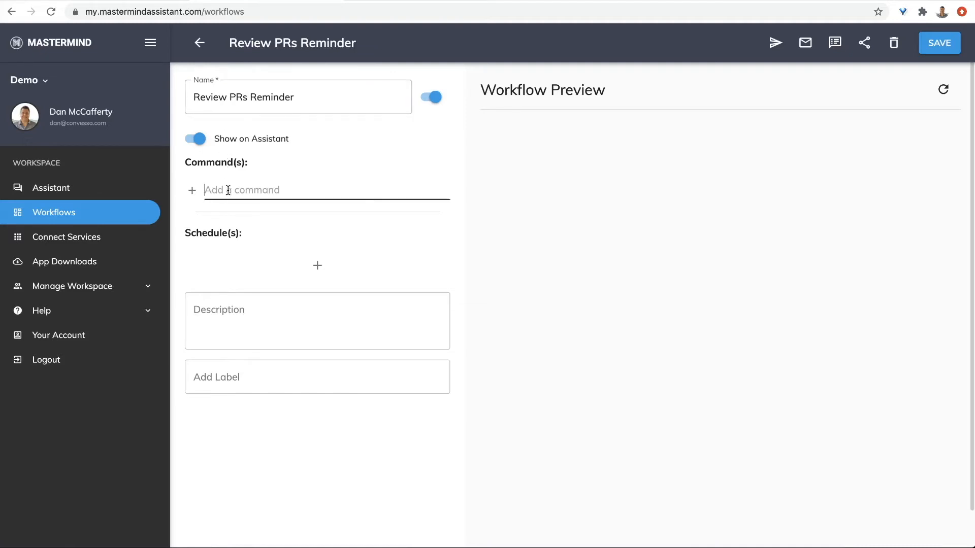
pyautogui.write('echo: <h3')
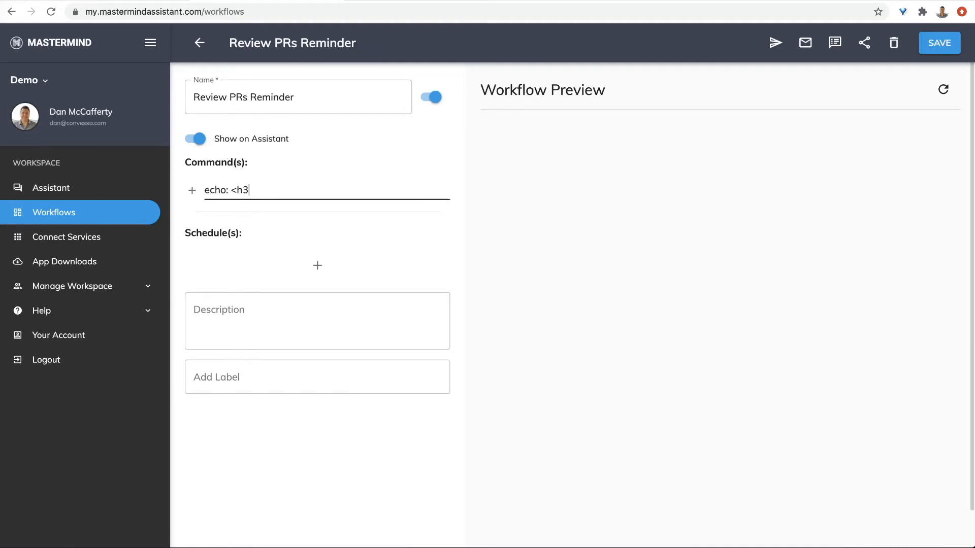
pyautogui.write('>Please re')
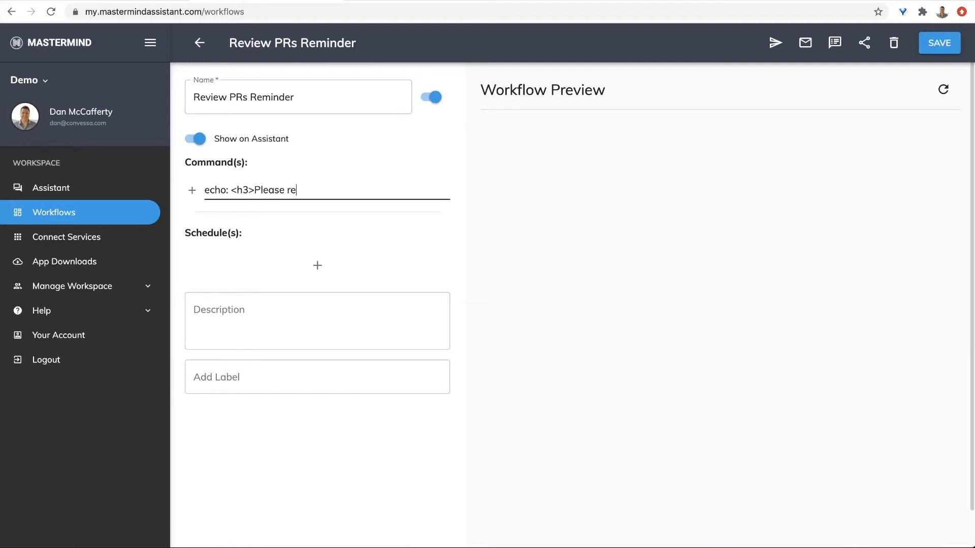
pyautogui.write('view your pull')
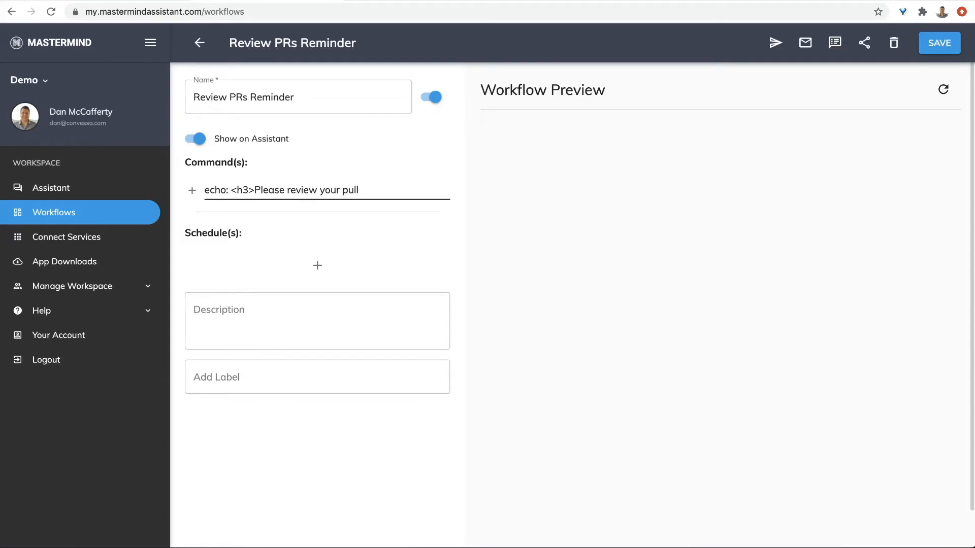
pyautogui.write('requests.</h3>')
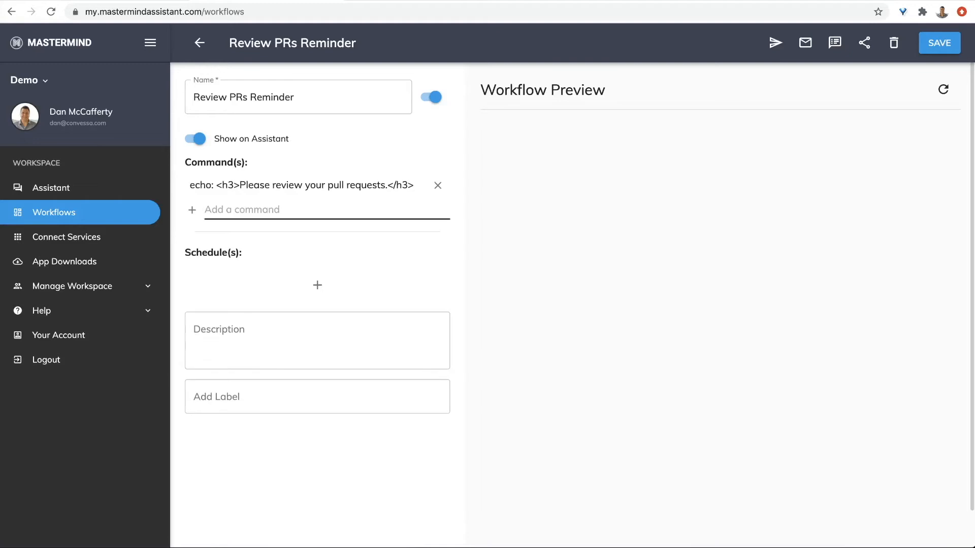
pyautogui.write('option: M')
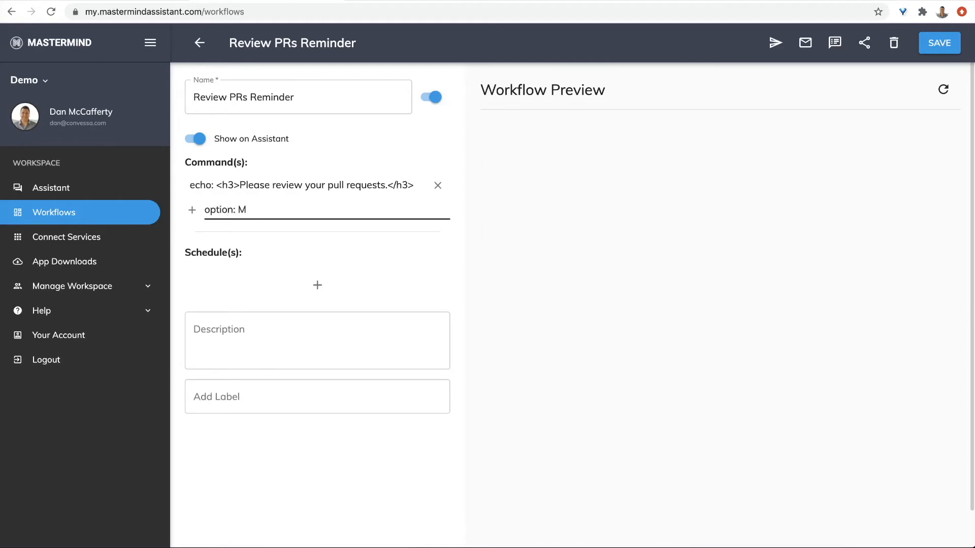
pyautogui.write('y PRs')
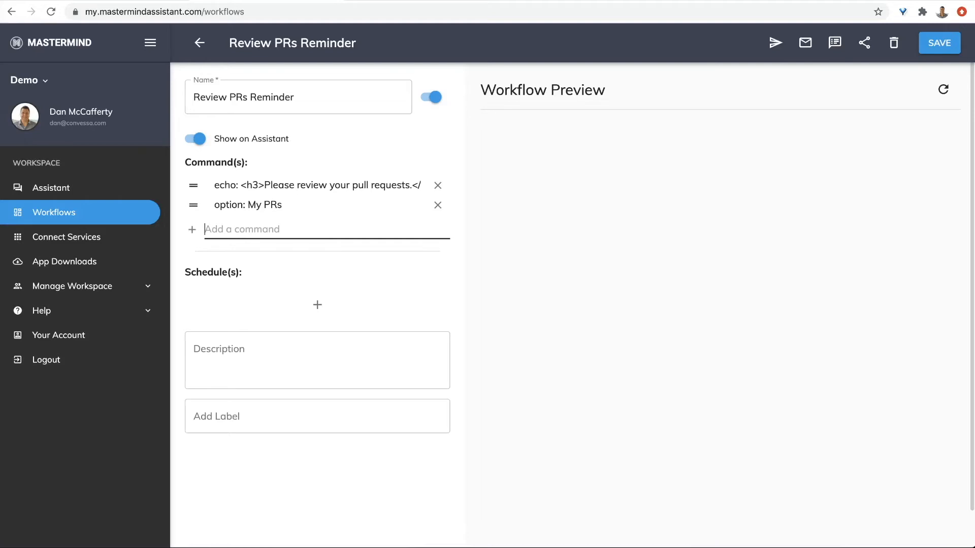
# - Schedule the reminder for 3:30 PM every weekday to Slack #dev, then send it as a DM
pyautogui.click(316, 305)
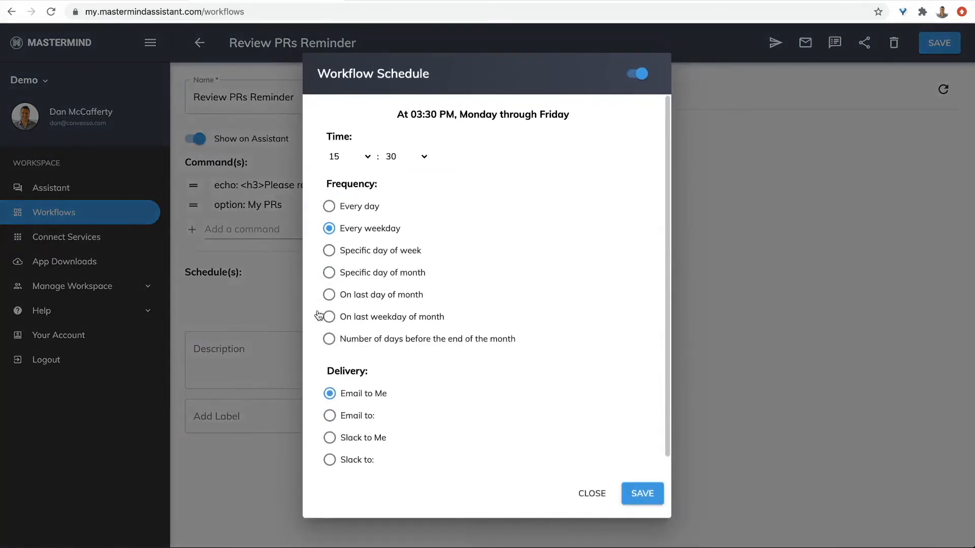
pyautogui.click(329, 460)
pyautogui.write('#dev')
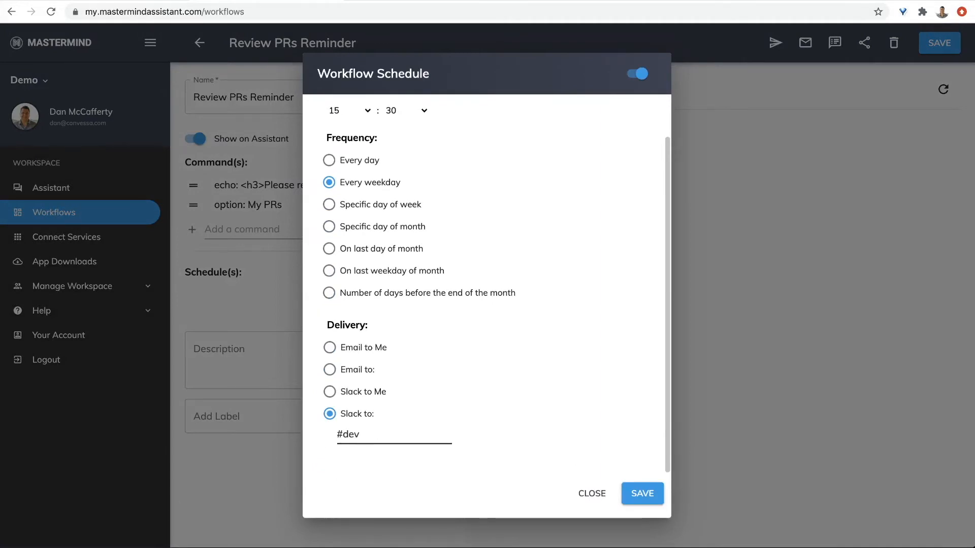
pyautogui.click(641, 493)
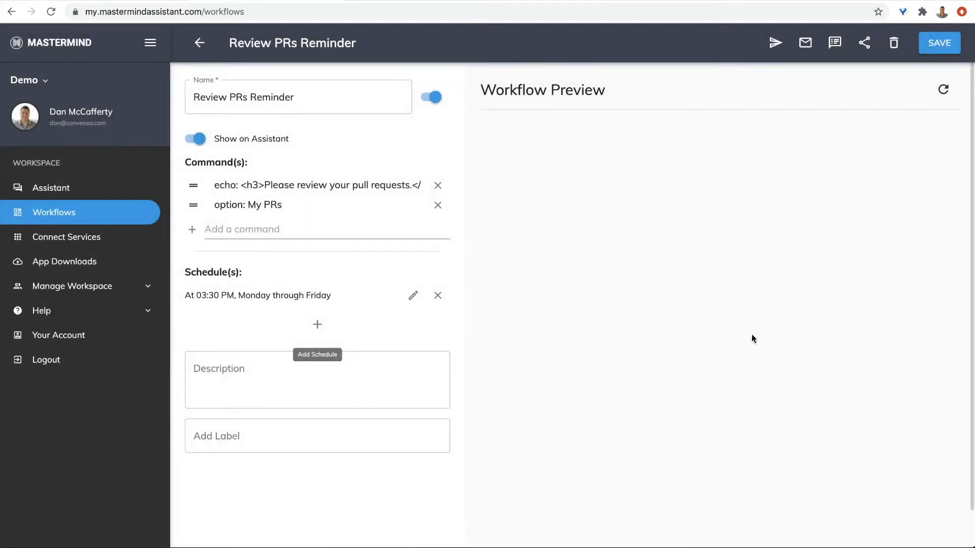
pyautogui.click(938, 43)
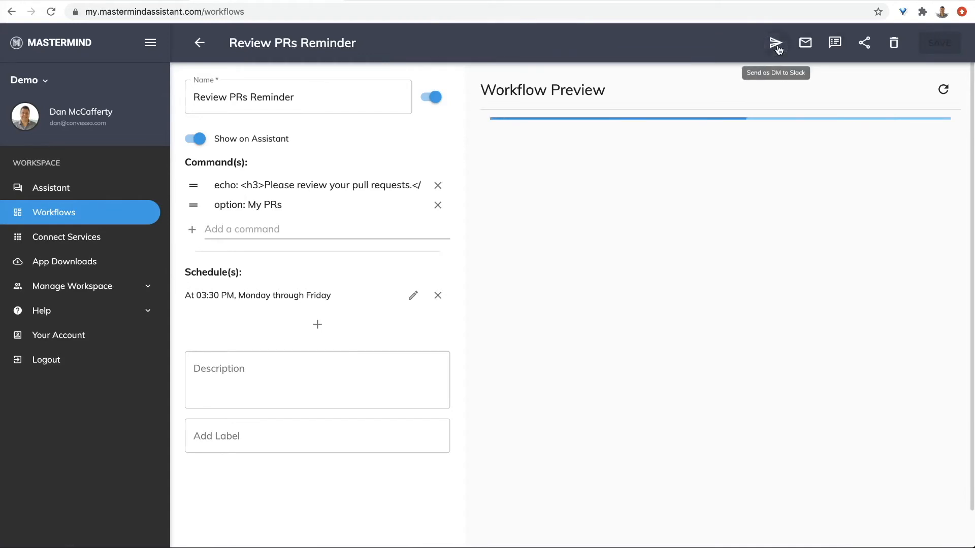
# - Run the reminder's My PRs option, pick 'Updates to NLP algorithms', and cancel its dialog
pyautogui.click(775, 42)
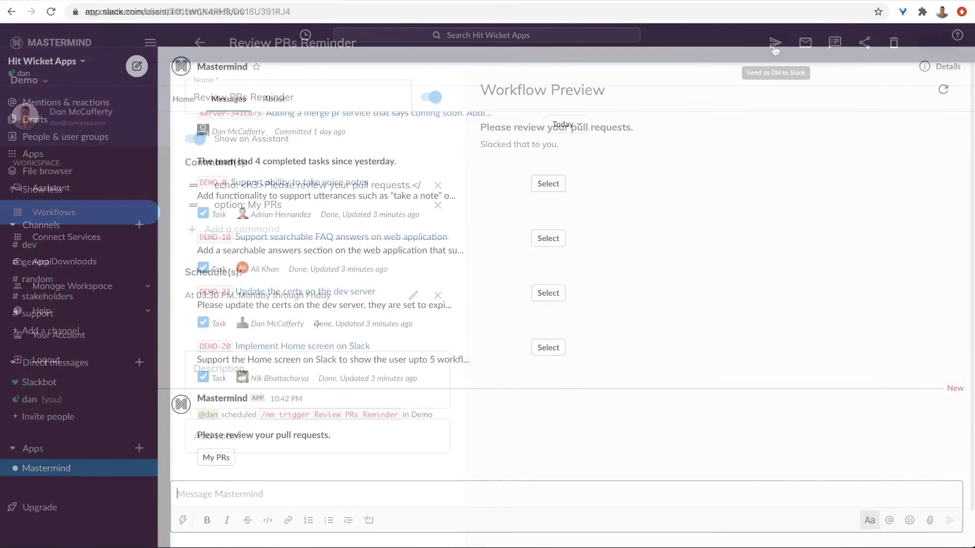
pyautogui.click(216, 457)
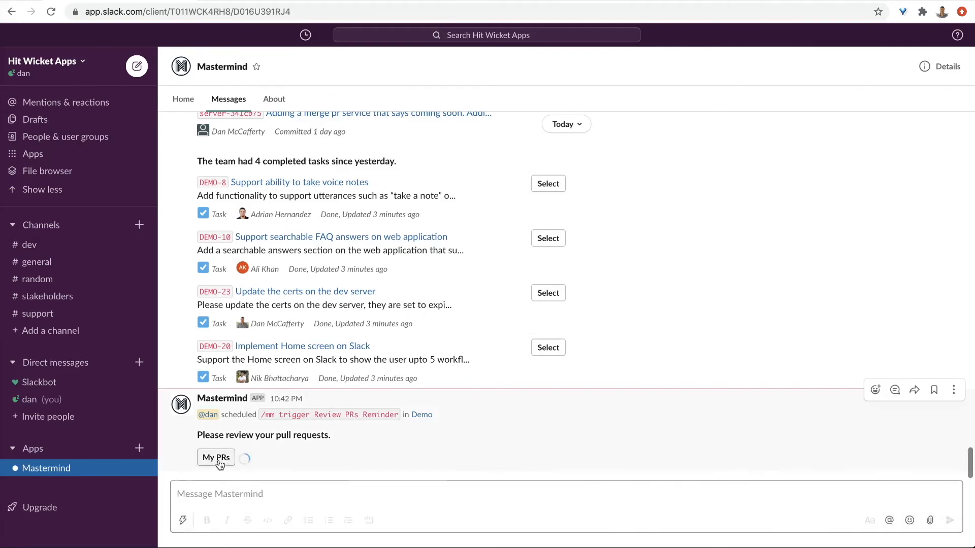
pyautogui.click(216, 457)
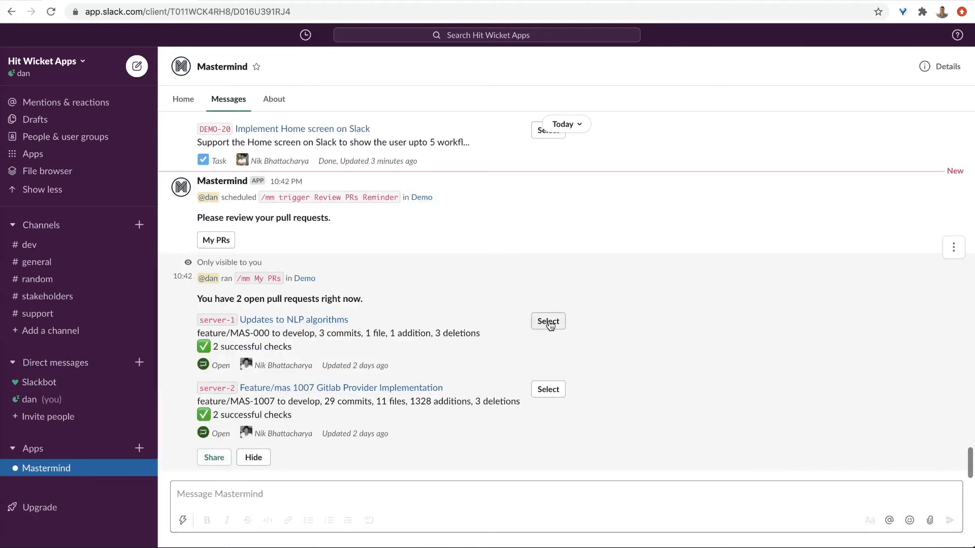
pyautogui.click(547, 322)
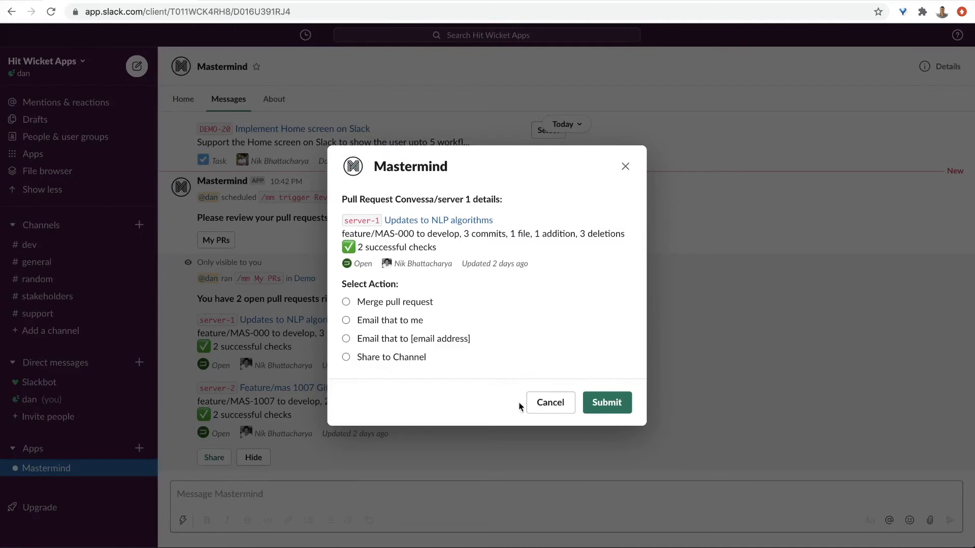
pyautogui.click(549, 402)
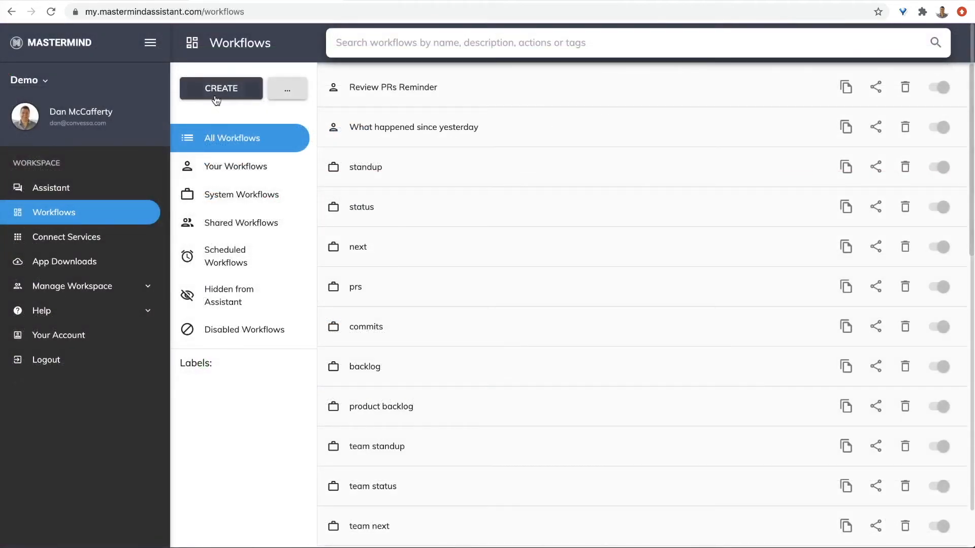
# - Create a workflow with a 'Tasks labeled Android' heading and a JQL search for android to-do tasks
pyautogui.click(221, 88)
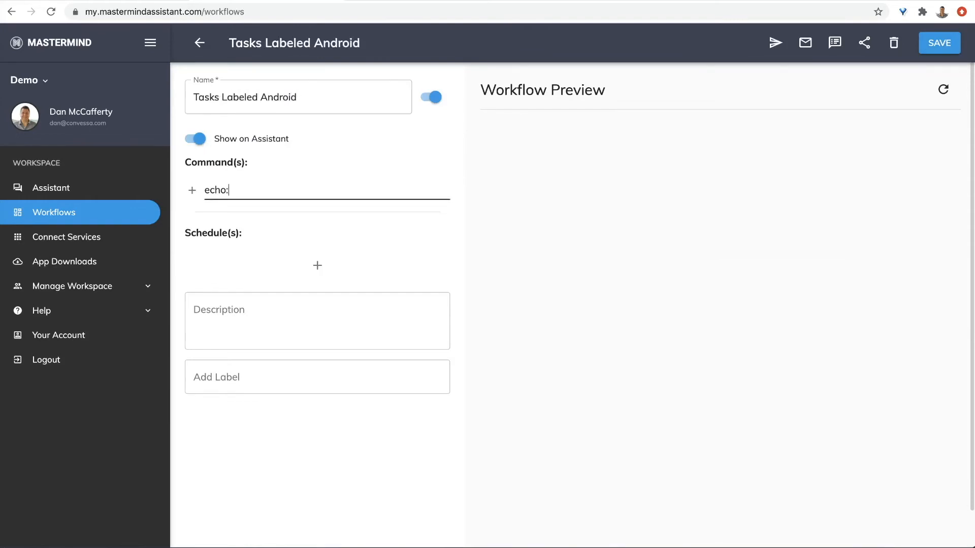
pyautogui.write('<h3>Tasks labeled Android</h3>')
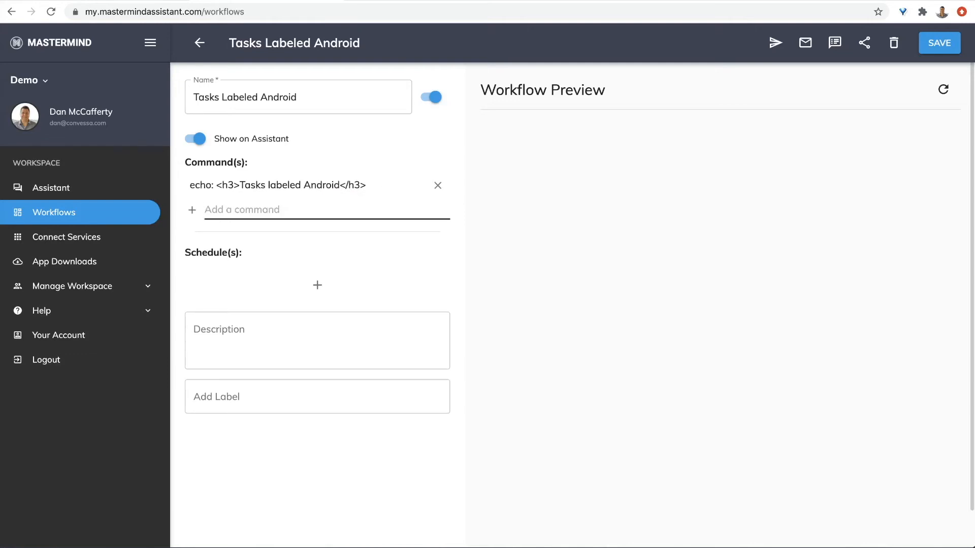
pyautogui.write('jira-')
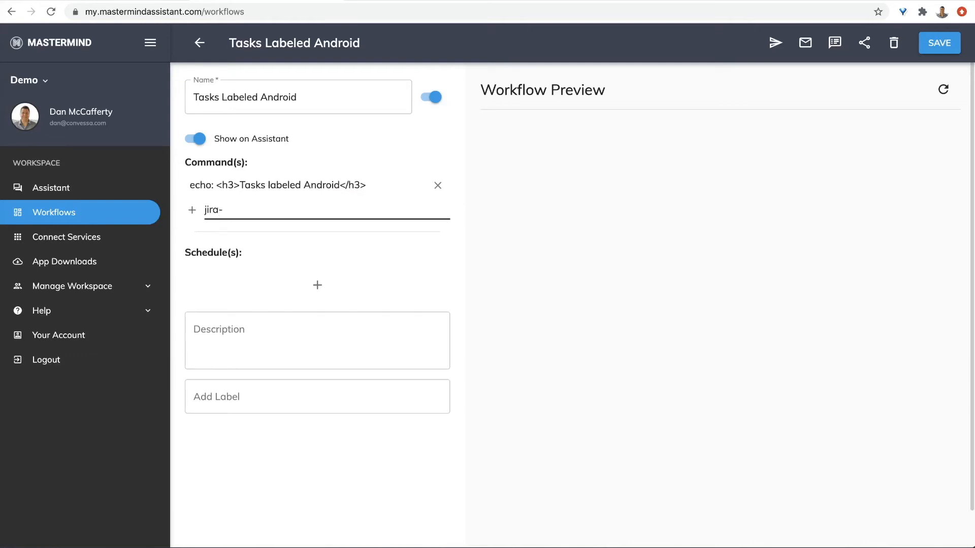
pyautogui.write('Jql:')
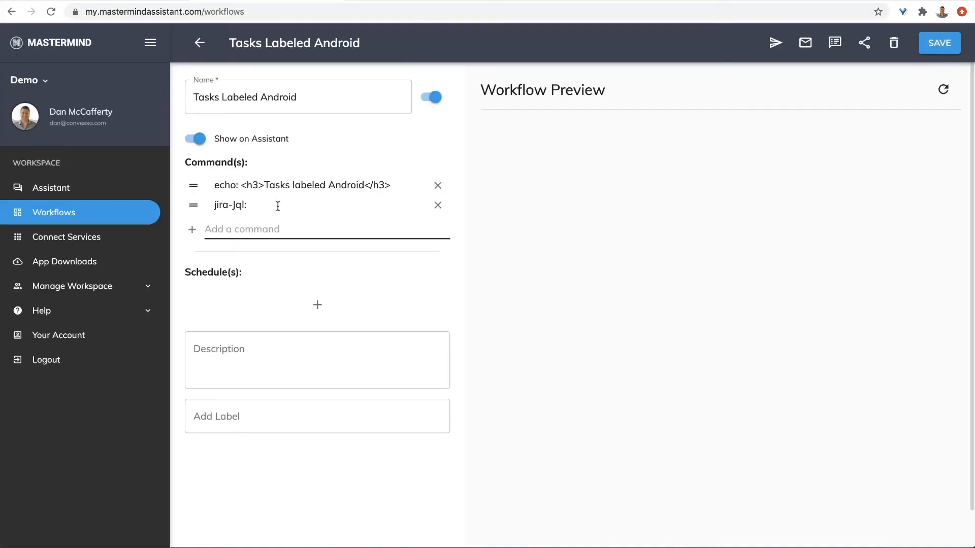
pyautogui.write('labels in ("android") AND status in ("to do")')
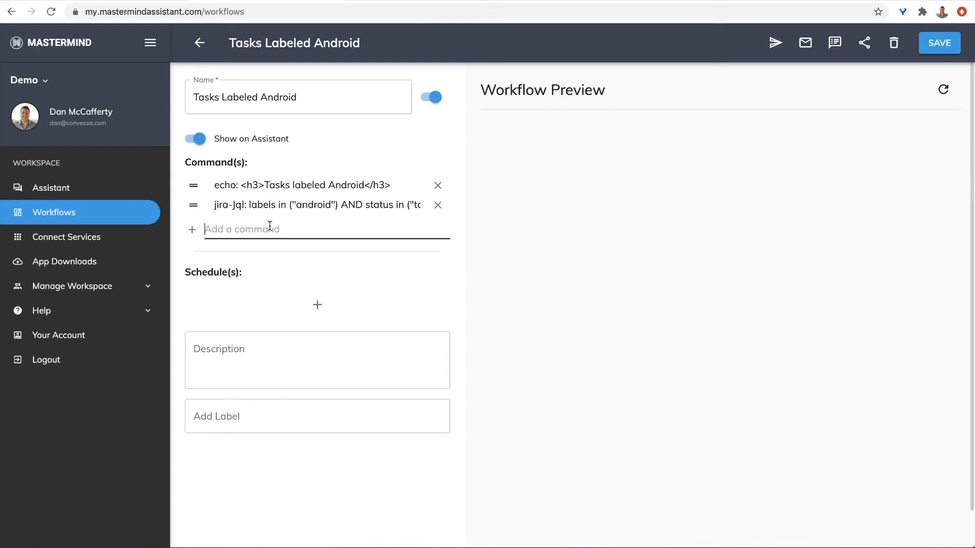
# - Add an echo 'View in Jira' link command and save the workflow
pyautogui.write('echo:')
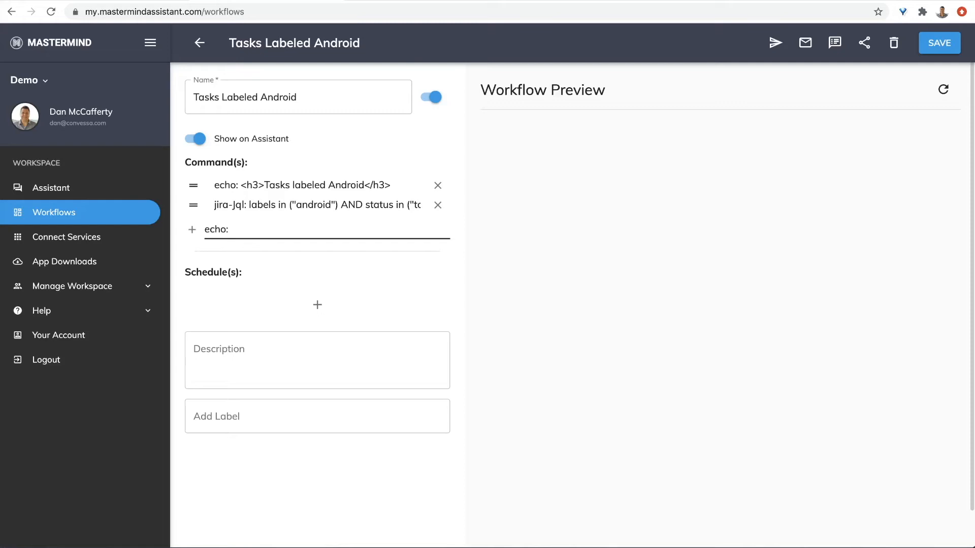
pyautogui.write('View in <a')
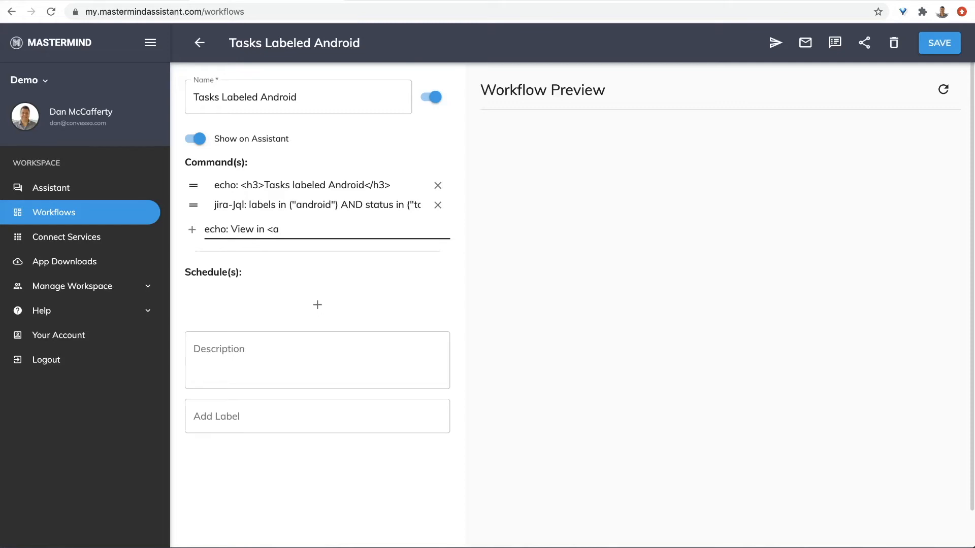
pyautogui.write('href=""')
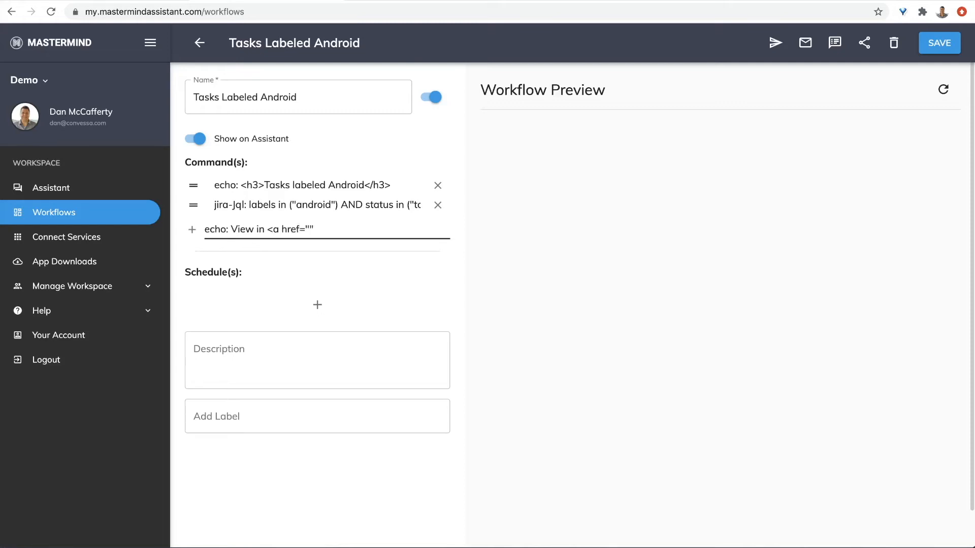
pyautogui.write('>Jira</')
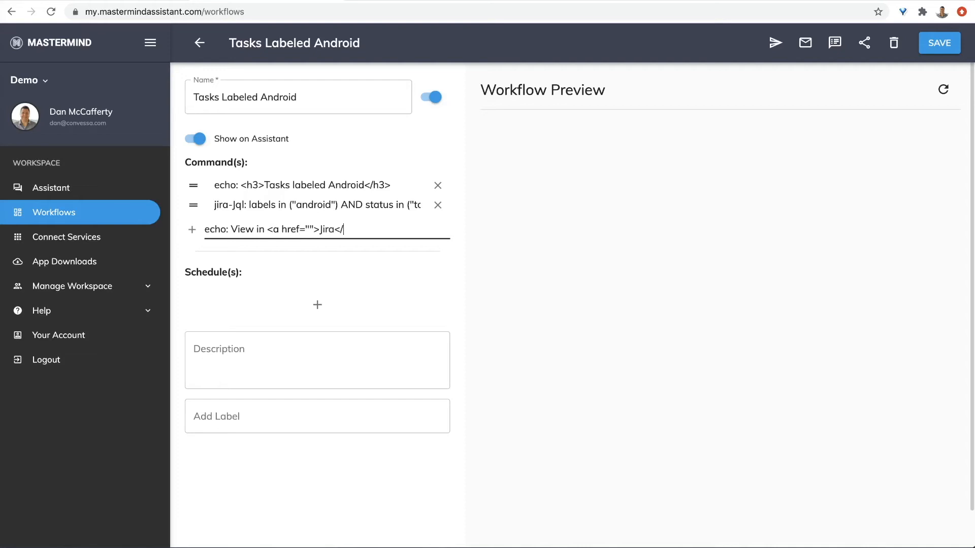
pyautogui.write('a>')
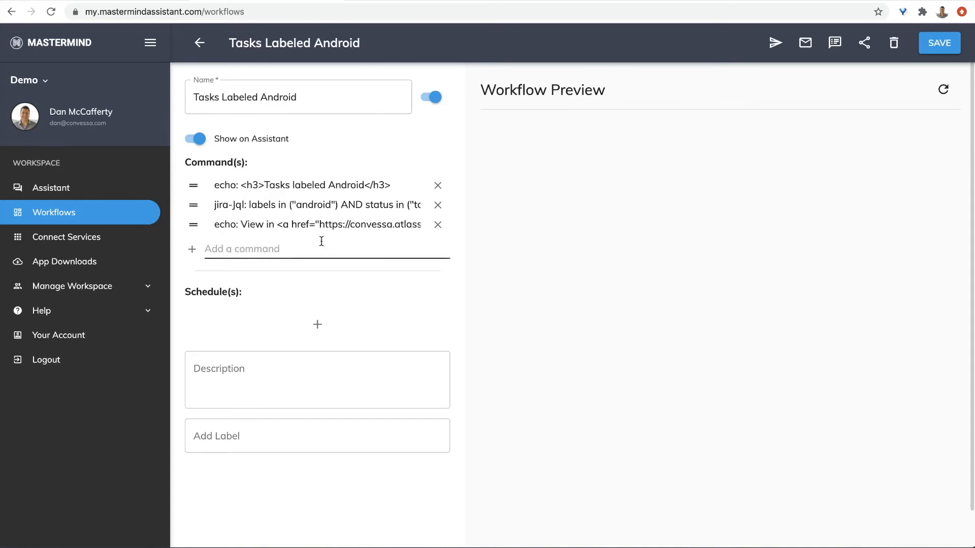
pyautogui.click(939, 43)
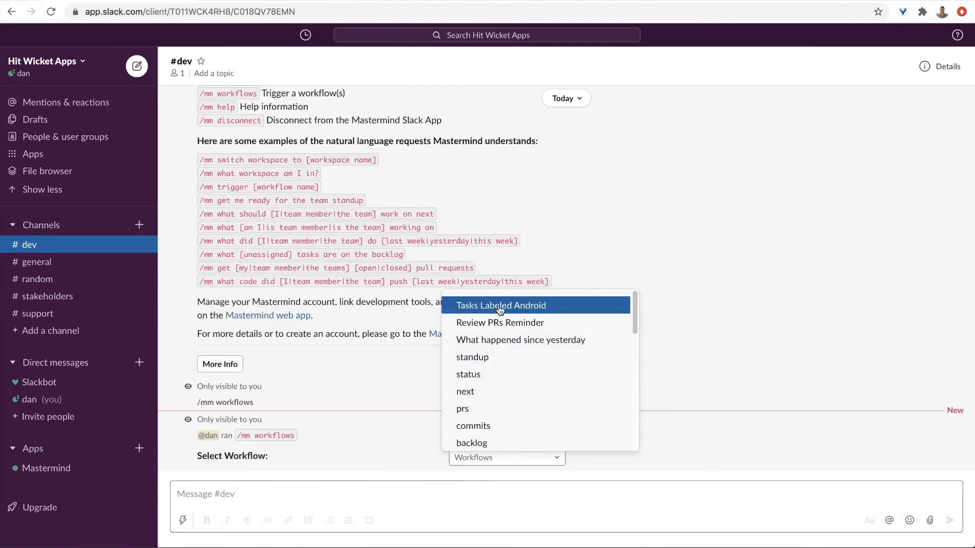
# - Pick Tasks Labeled Android from the Select Workflow dropdown in #dev
pyautogui.click(501, 305)
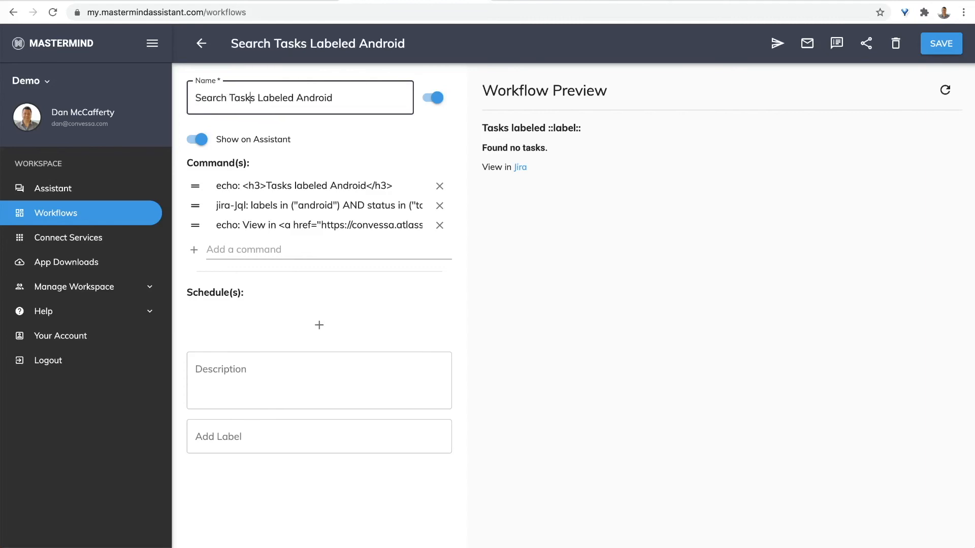
# - Rename to 'Search Tasks by Label', replace Android with {{label}} in all commands, and save
pyautogui.write('by')
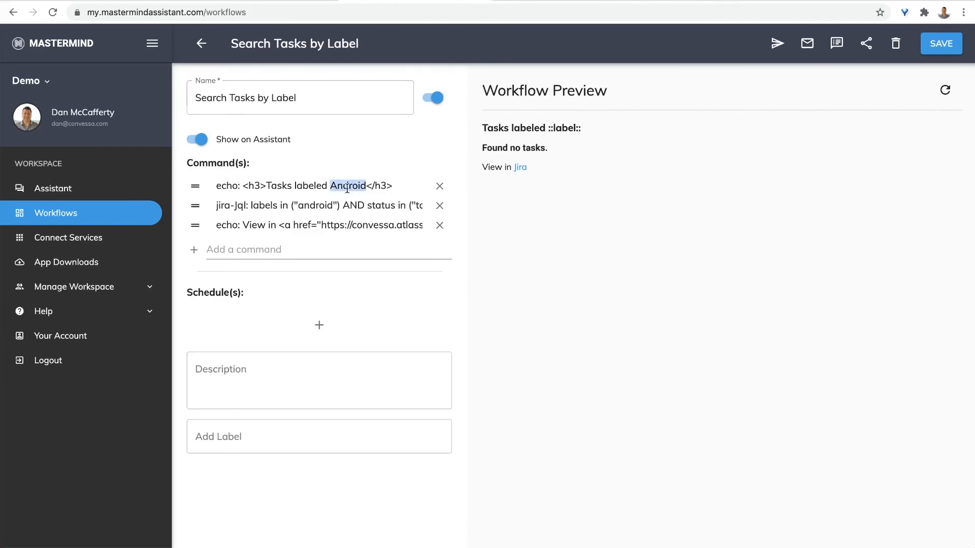
pyautogui.write('{{label')
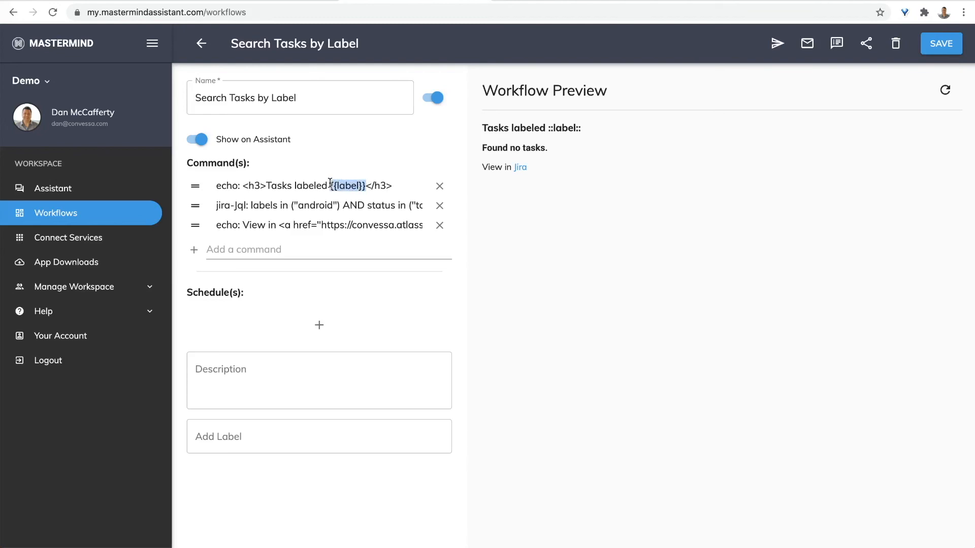
pyautogui.write('{{label}}%22)%')
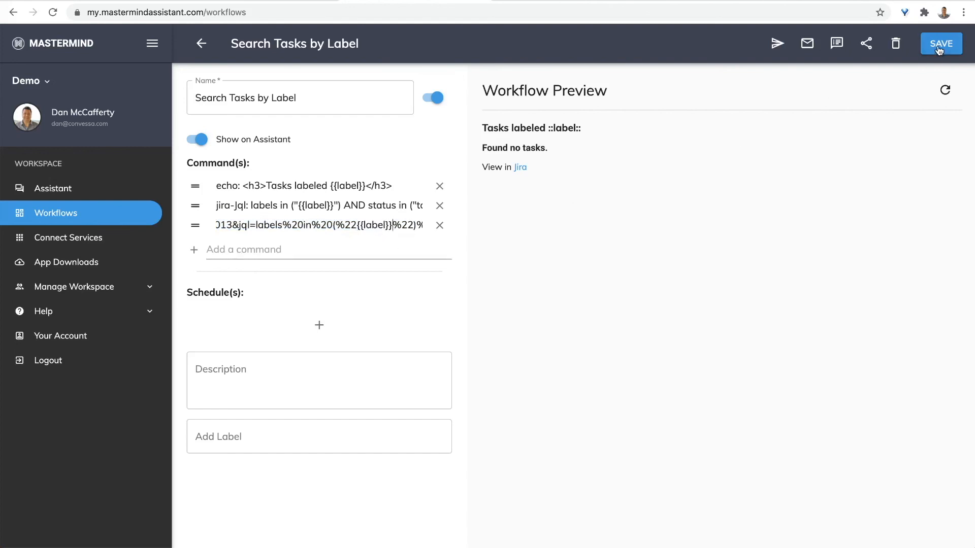
pyautogui.click(940, 44)
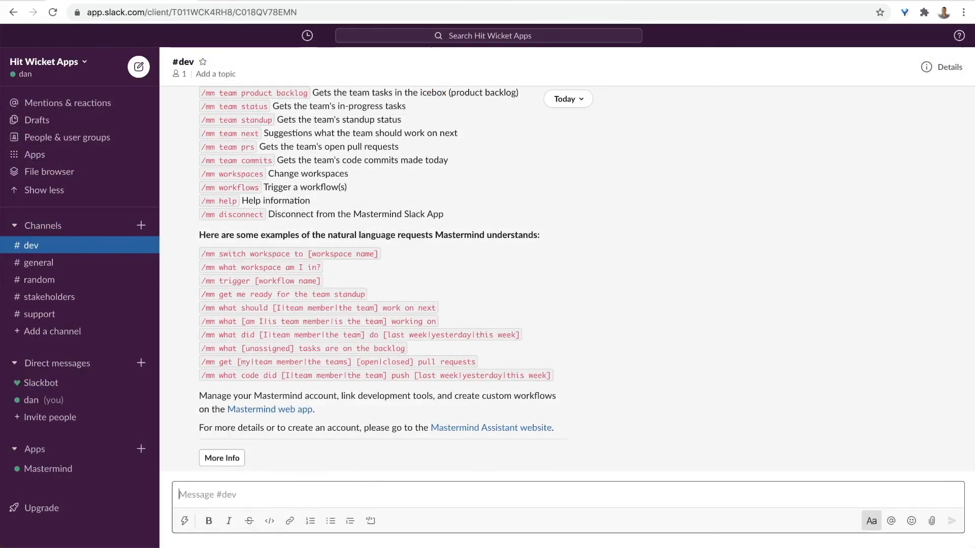
# - Run Search Tasks by Label via /mm workflows with label iOS, then open its Jira link
pyautogui.write('/mm workflo')
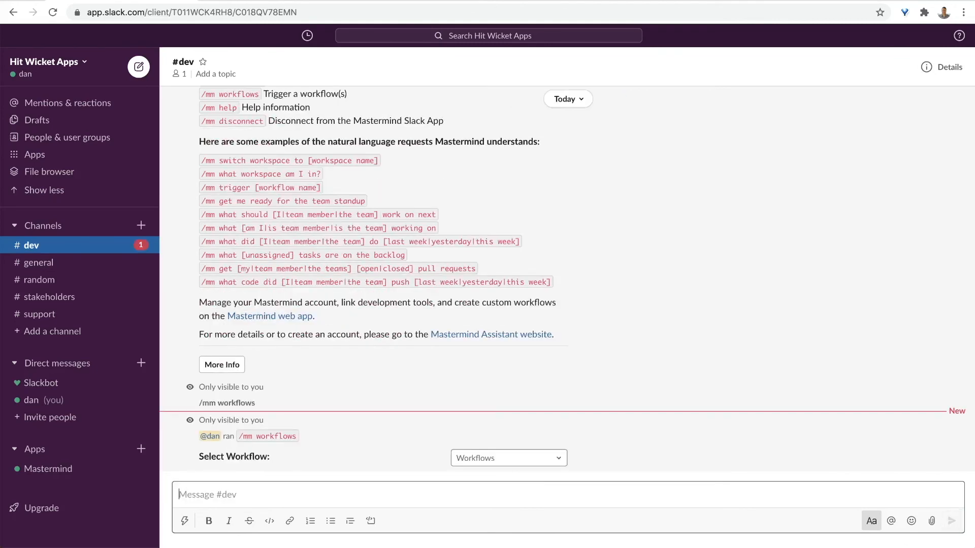
pyautogui.click(507, 457)
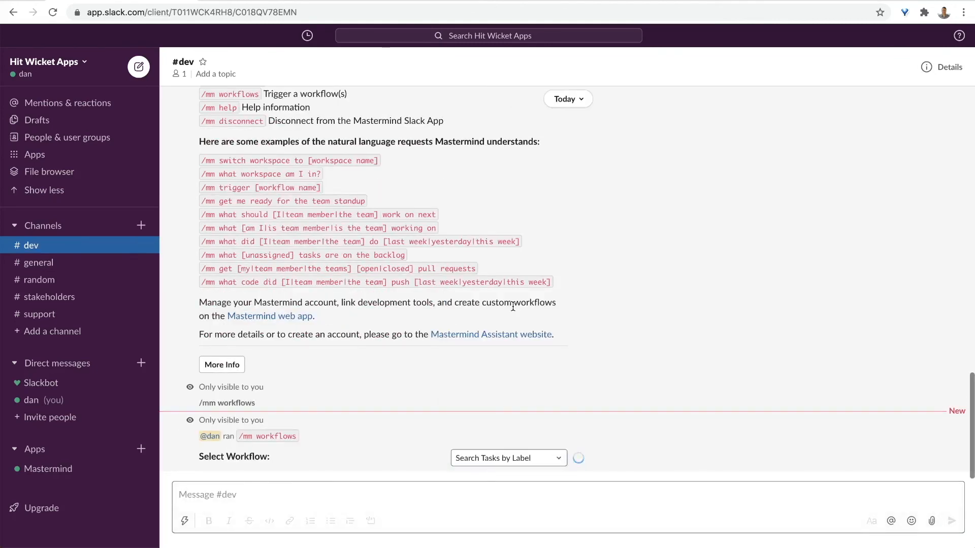
pyautogui.write('i')
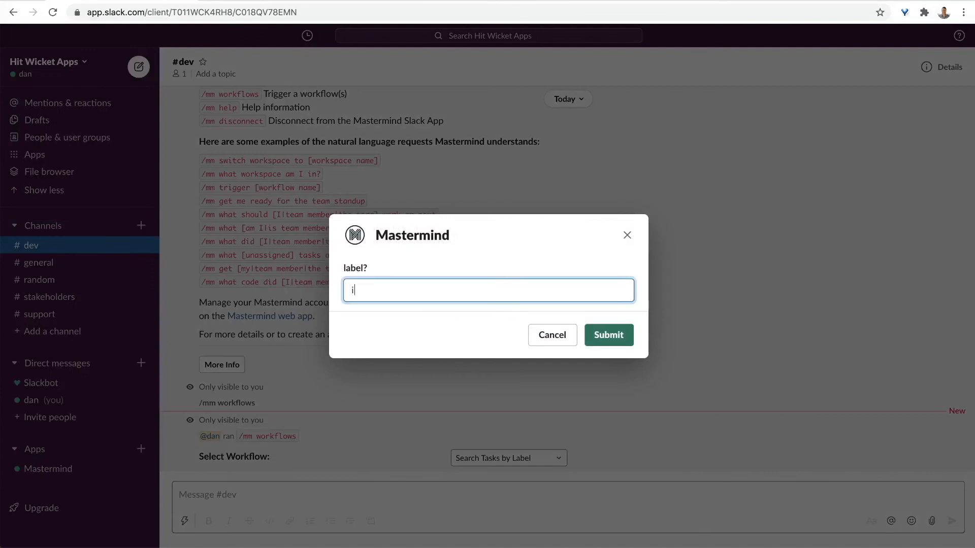
pyautogui.click(608, 335)
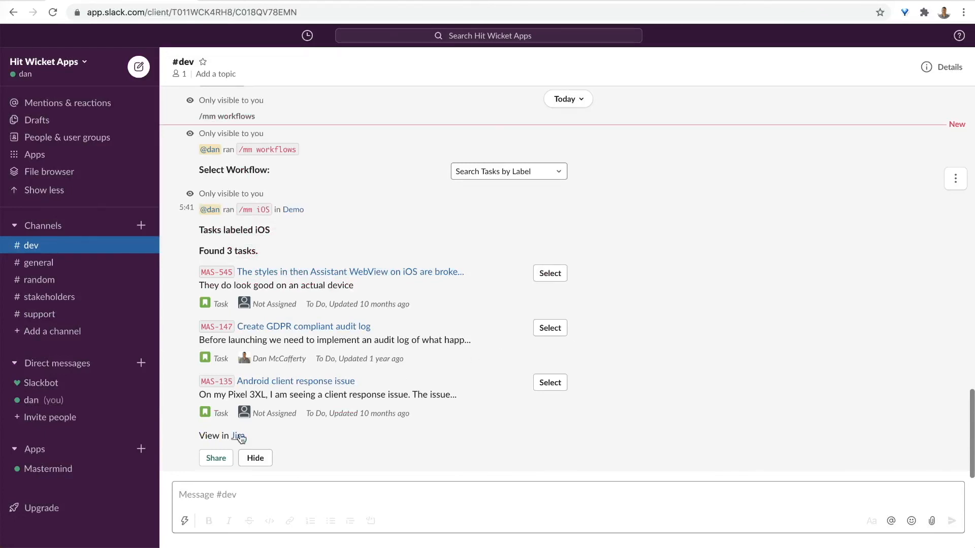
pyautogui.click(239, 436)
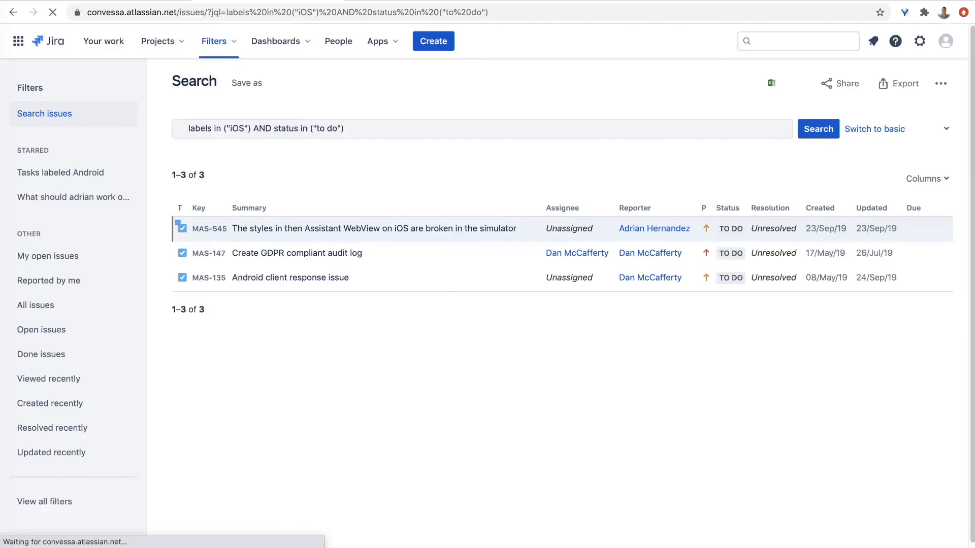